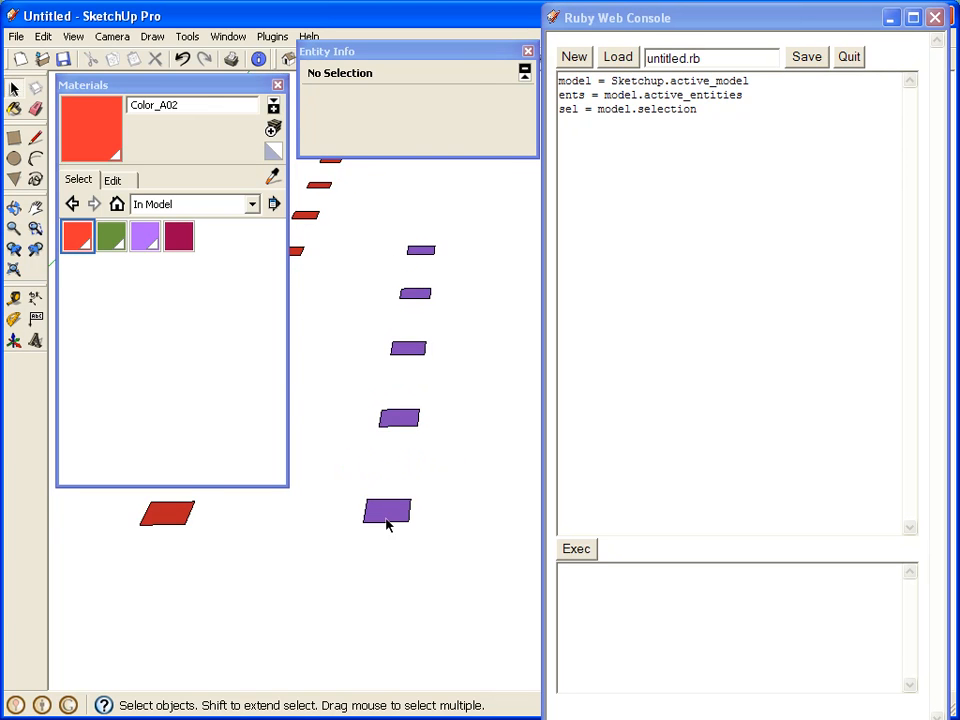
mouse_move(418, 249)
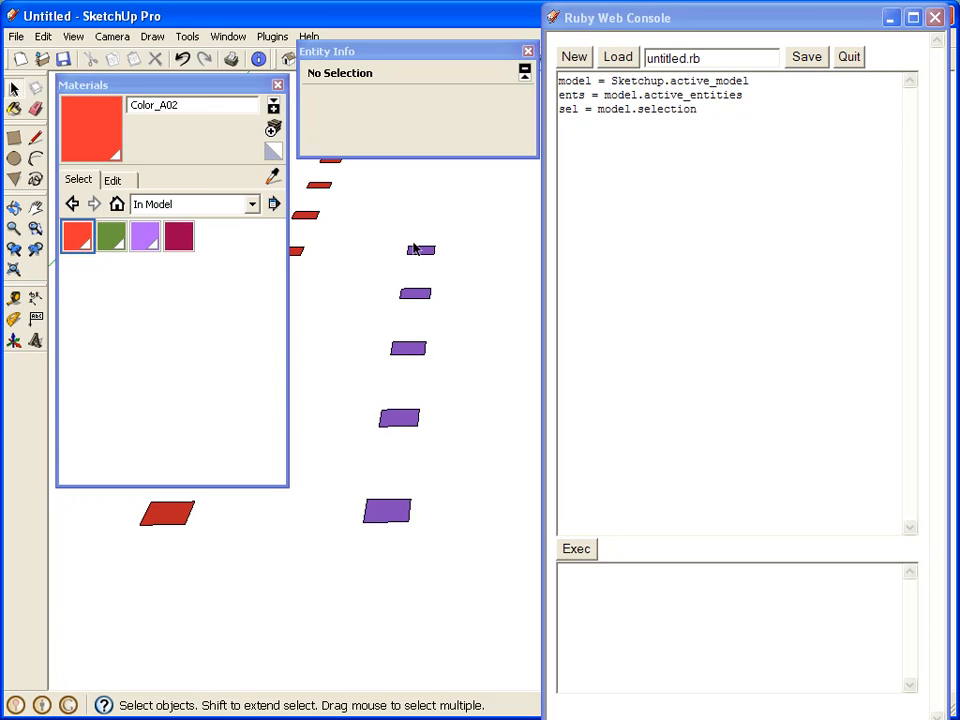
Check the purple material's total area (5 square feet), then reorient the view of the faces
right_click(145, 237)
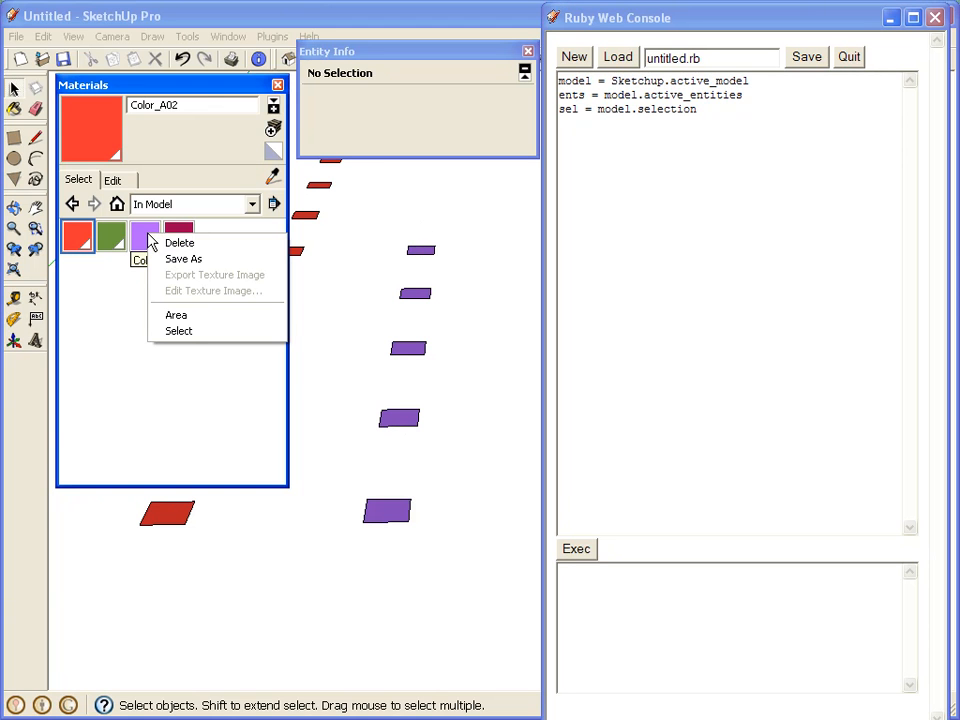
left_click(176, 315)
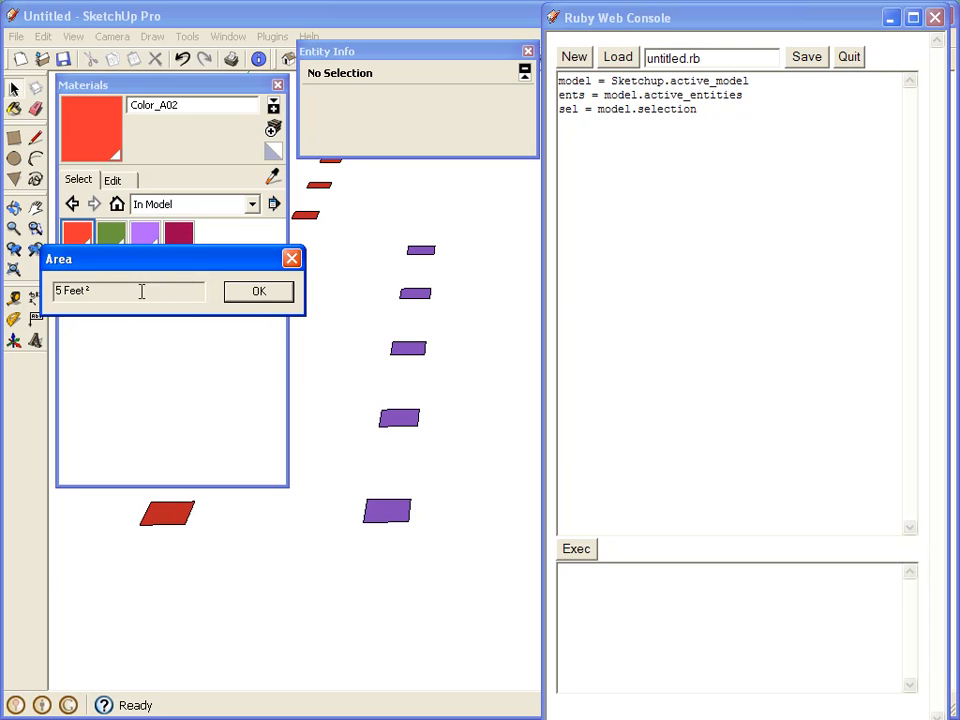
left_click(258, 291)
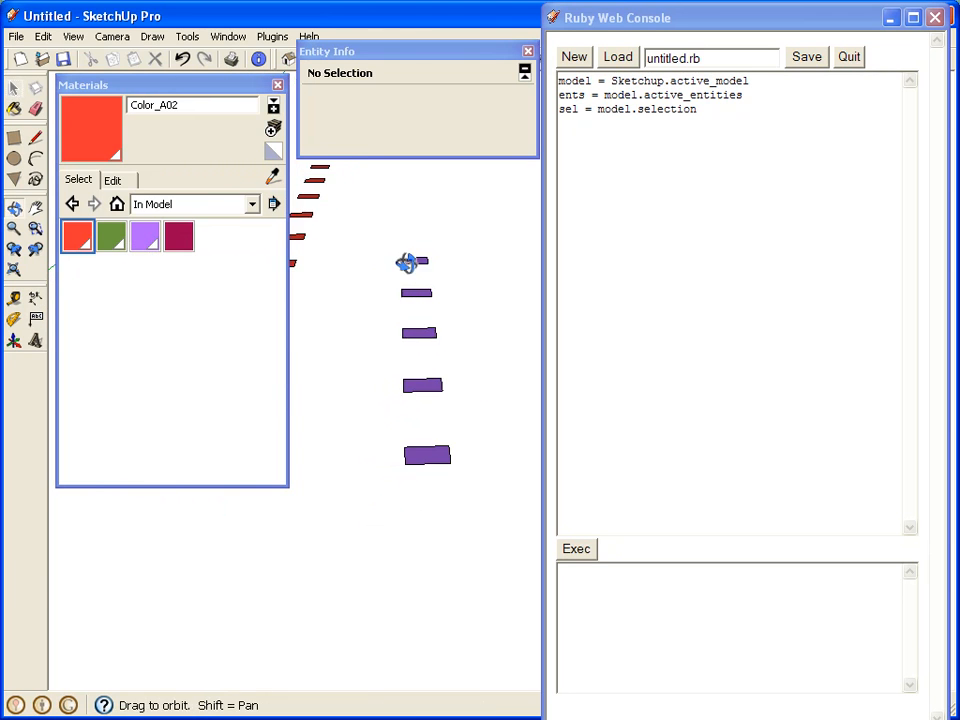
left_click(15, 89)
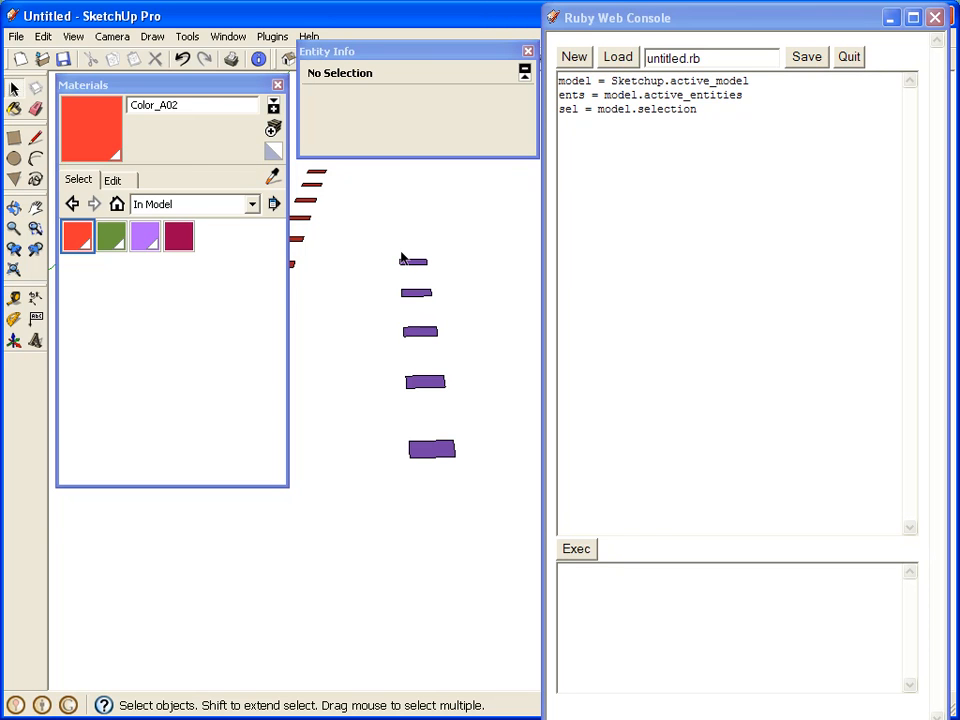
left_click(727, 146)
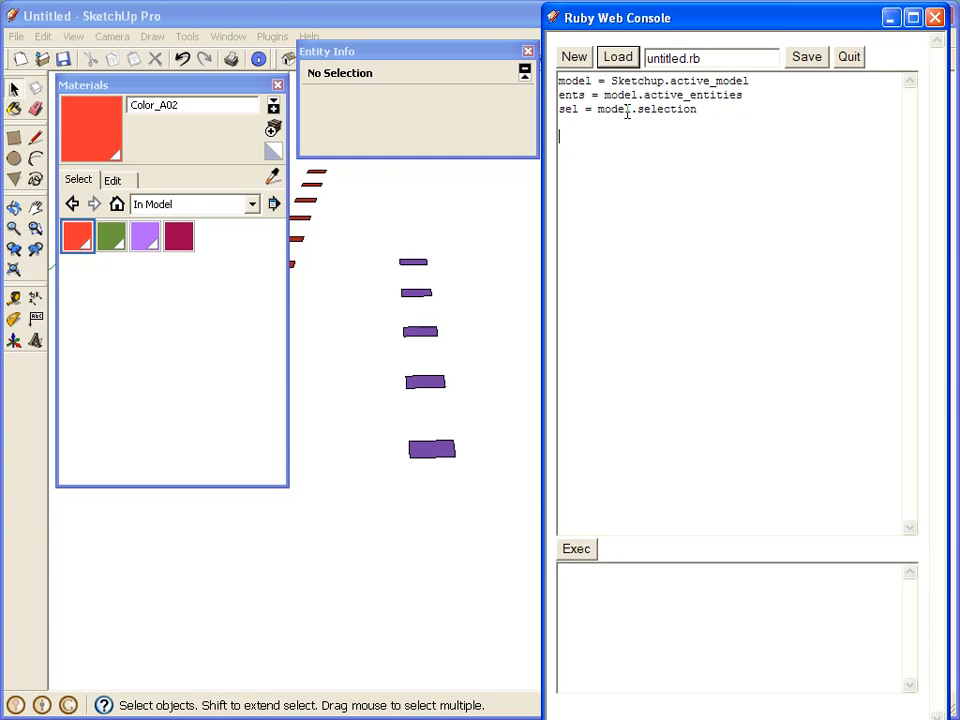
mouse_move(617, 237)
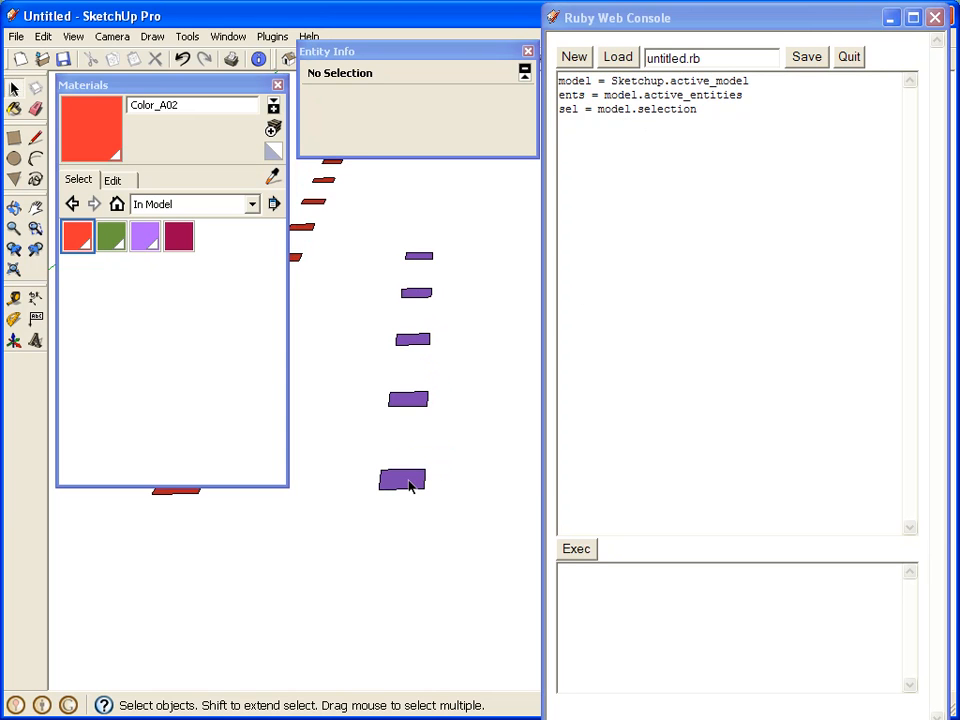
Select the bottom 1-square-foot purple face and run the script, returning a Selection object
left_click(402, 480)
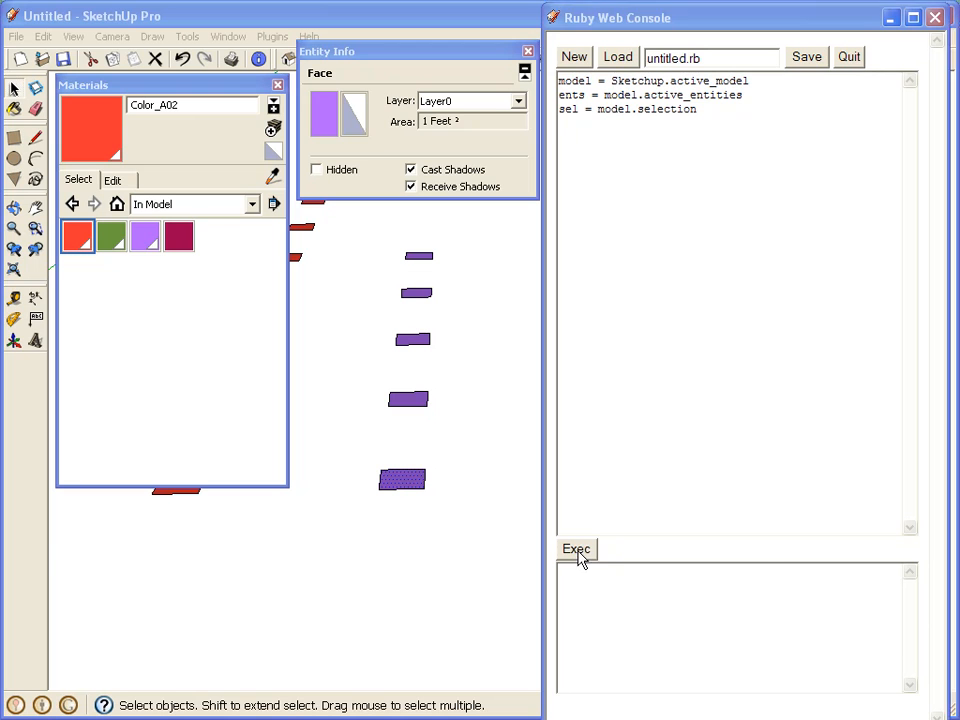
left_click(576, 549)
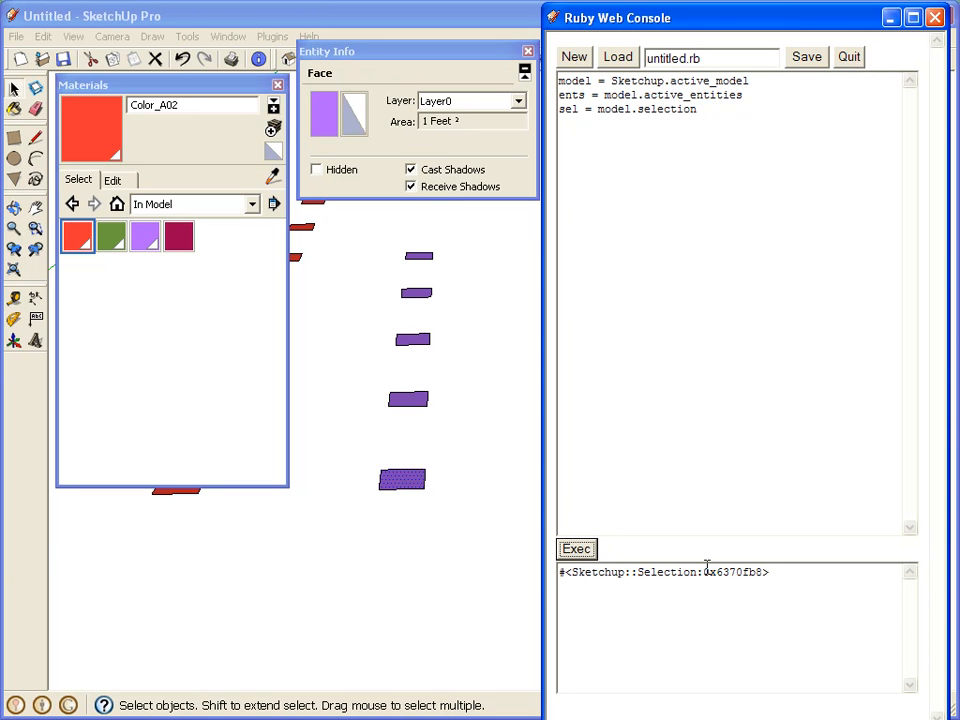
mouse_move(493, 327)
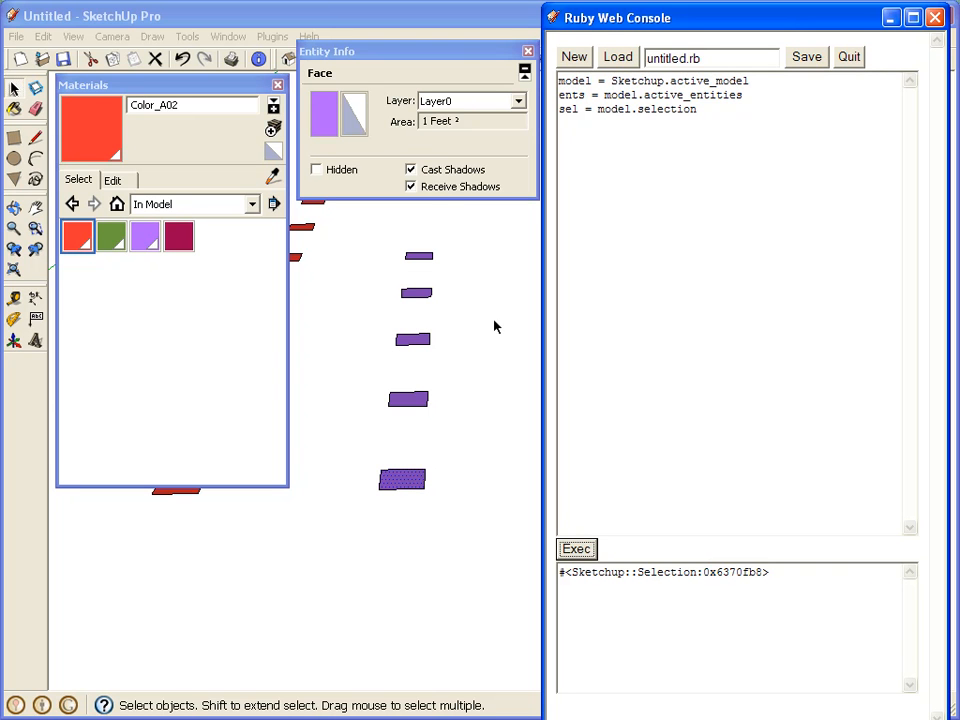
mouse_move(378, 330)
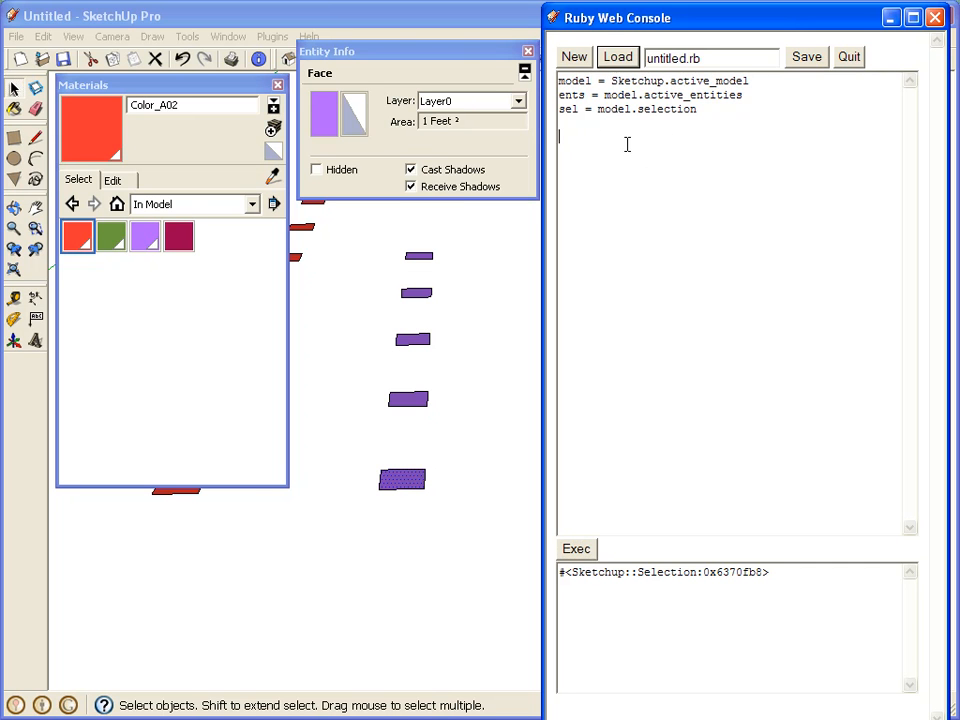
Add the lines 'mat = sel[0].material' and 'area = 0' to the console script
type("mats")
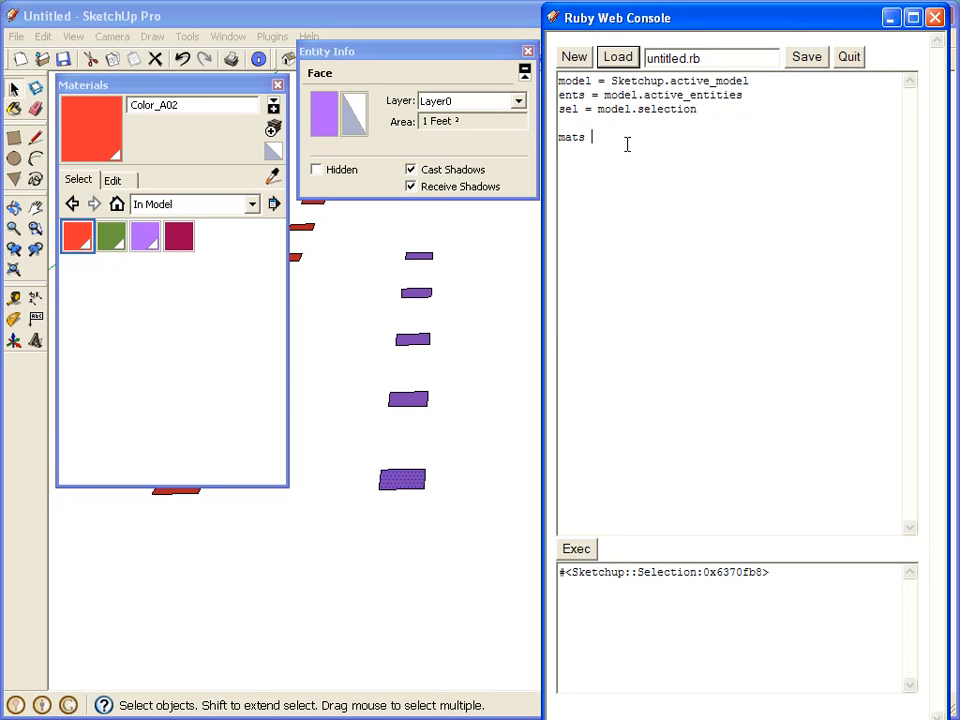
key("BackSpace")
type(" = [")
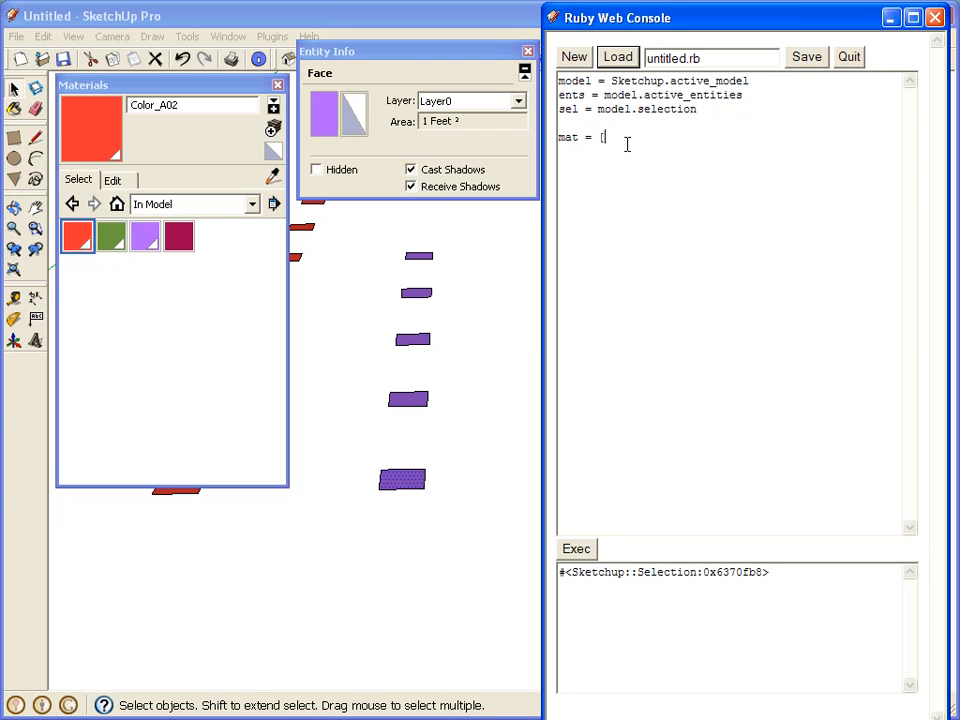
type("]")
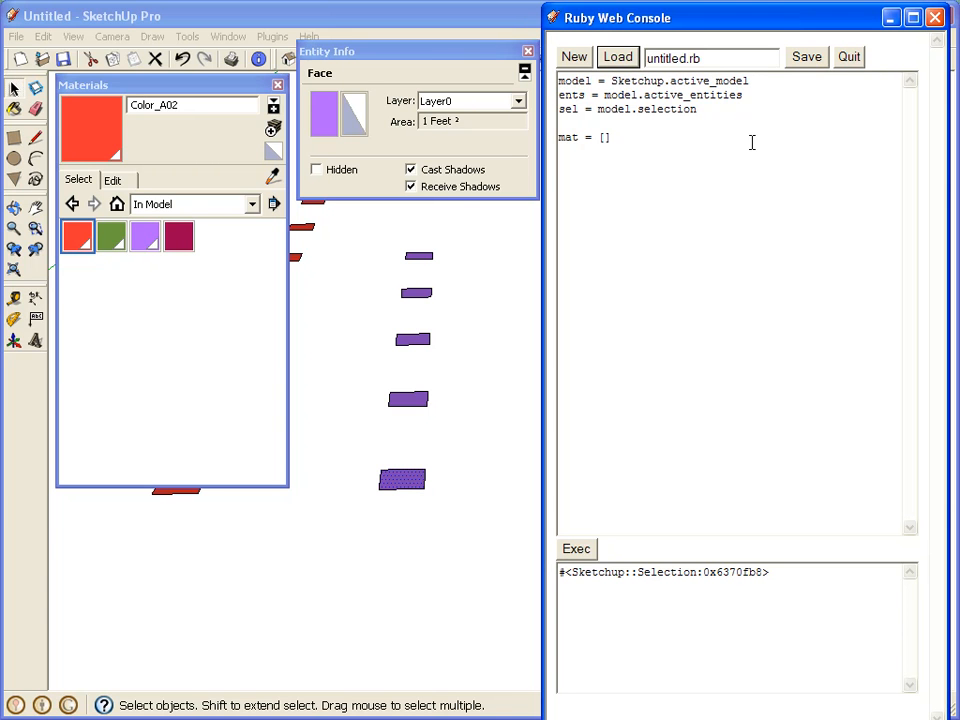
key("BackSpace")
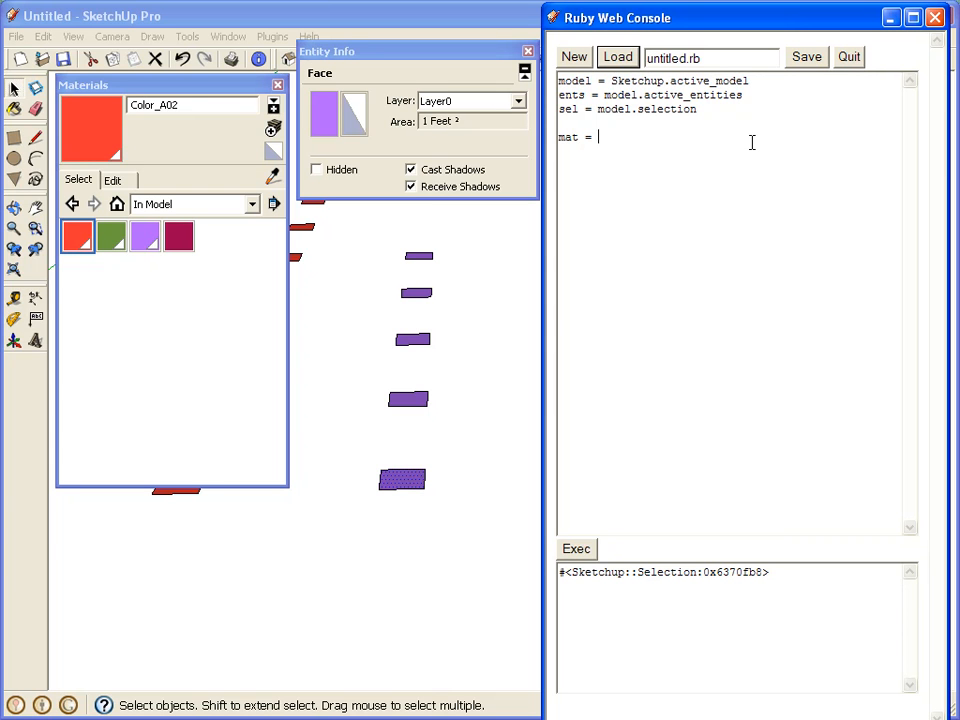
type("a")
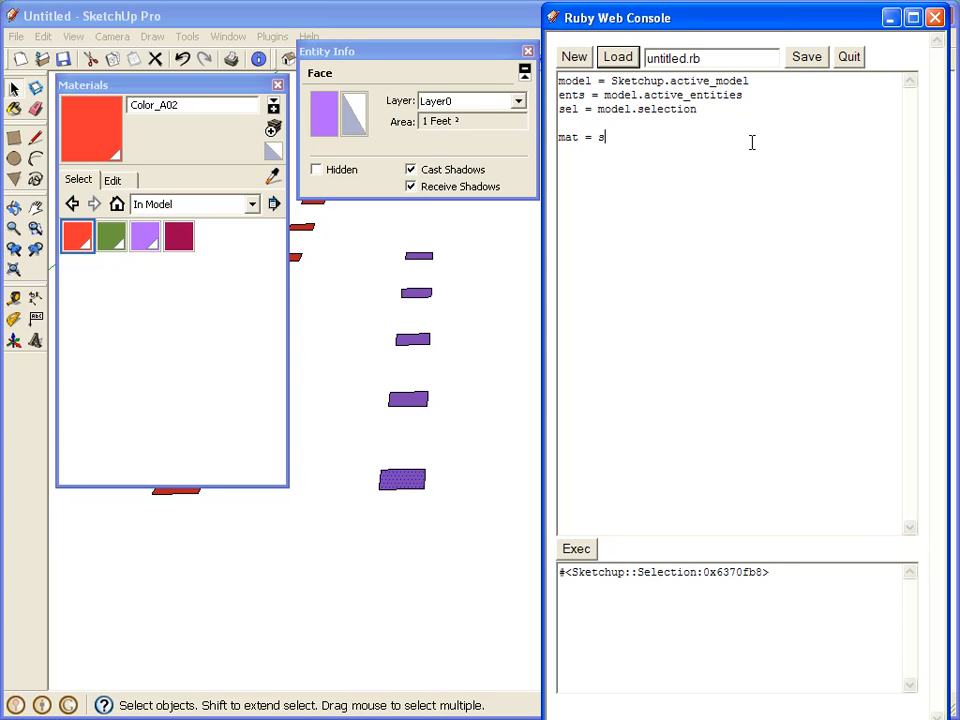
type("sel[0]")
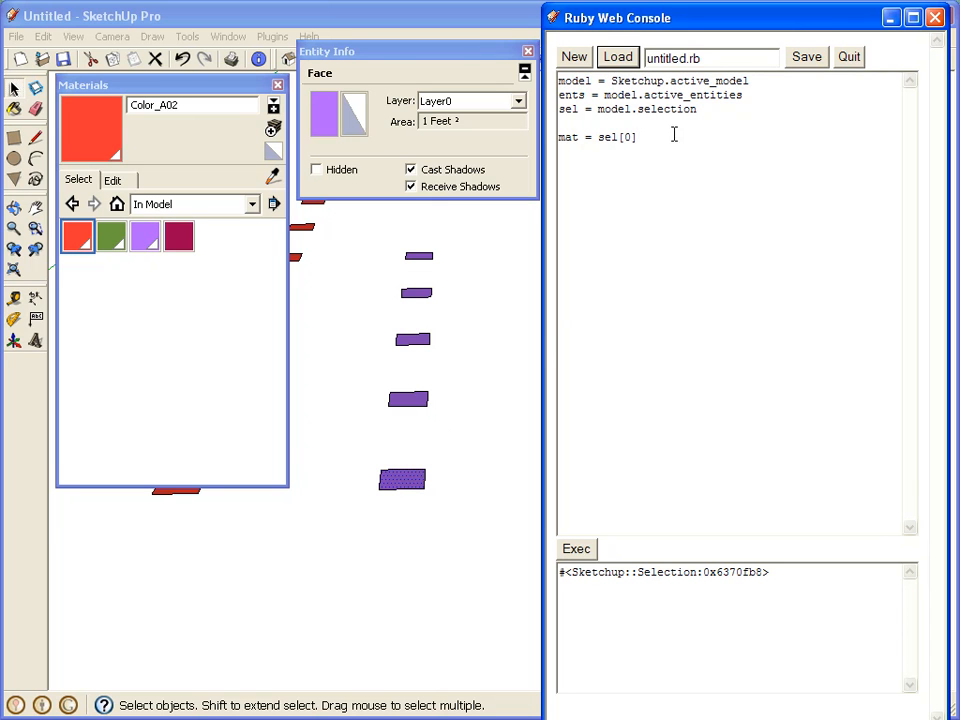
type(".")
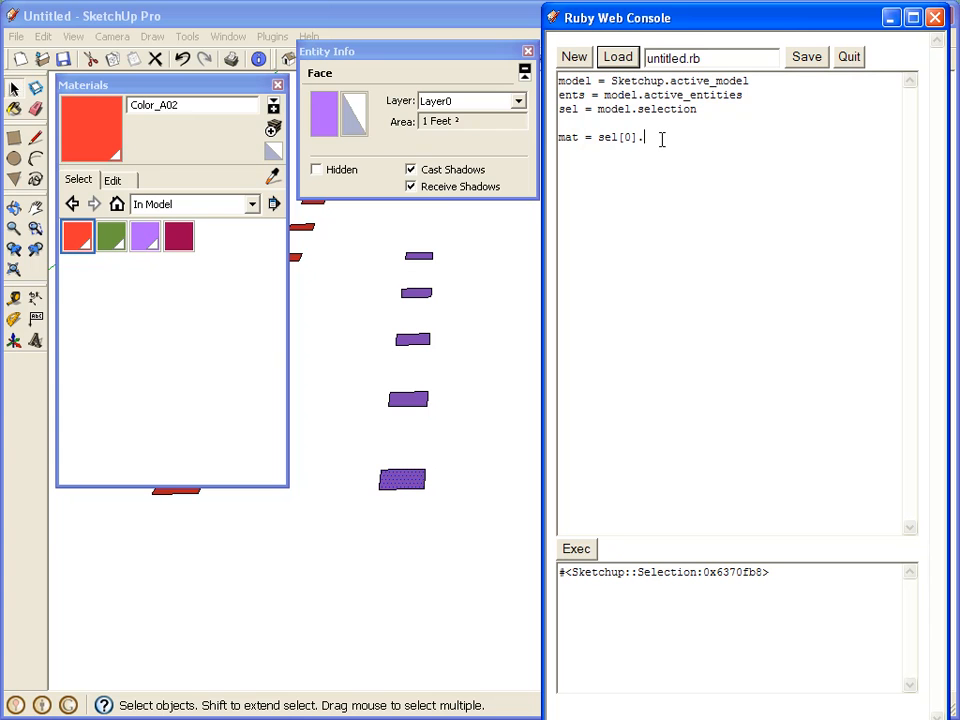
type("material")
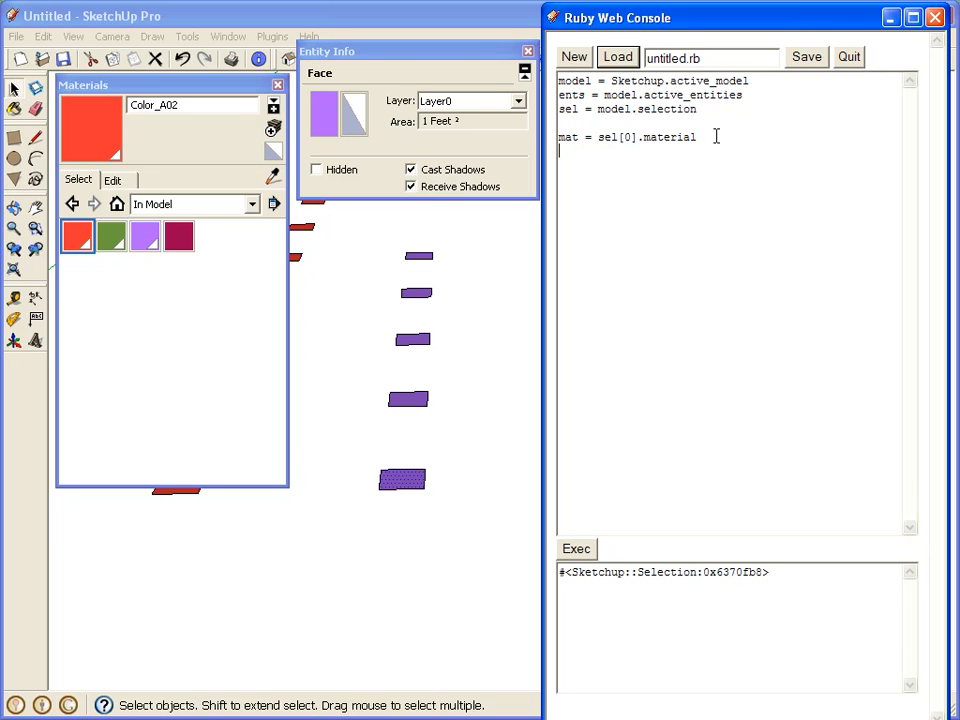
type("area = 0")
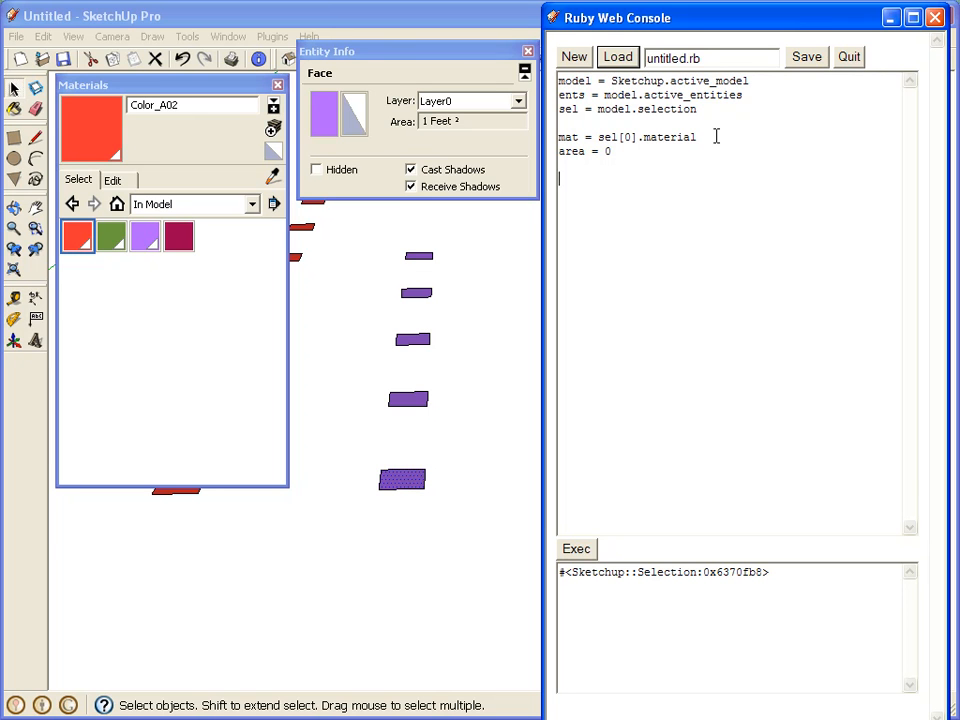
Add an 'ents.each do |e|' loop with an 'if e.is_a? Sketchup::Face' check
type("ents")
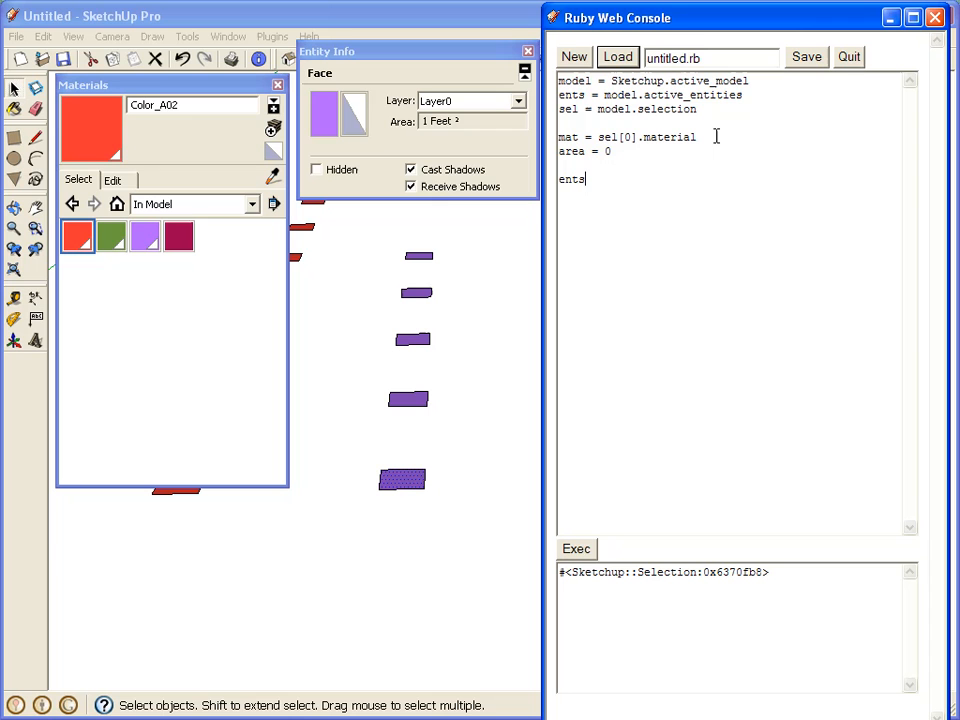
type(".e")
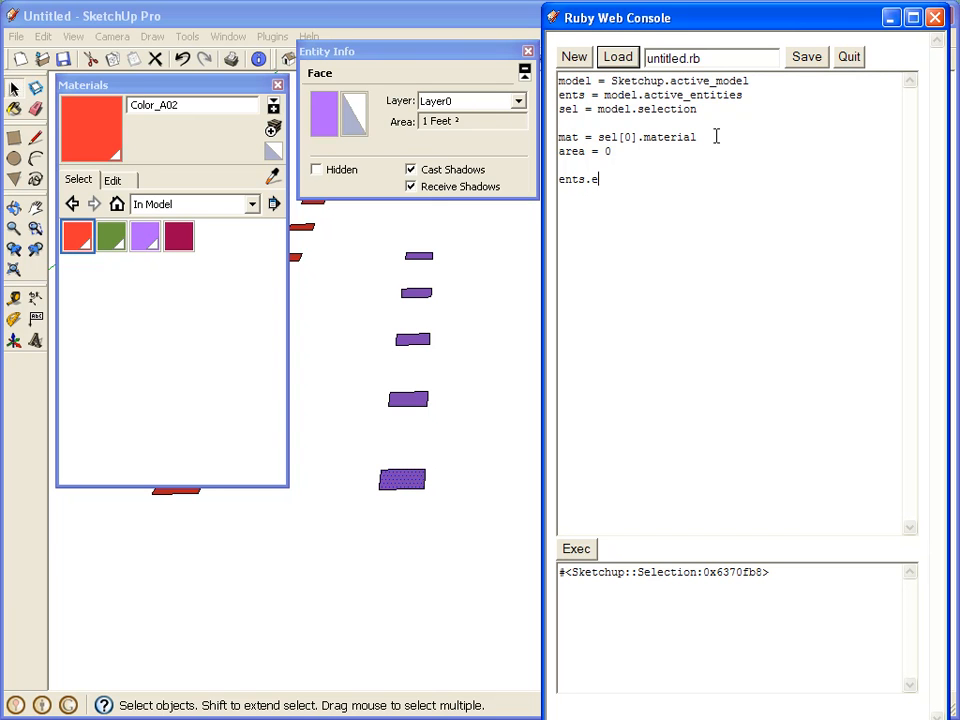
type("ach do |e|")
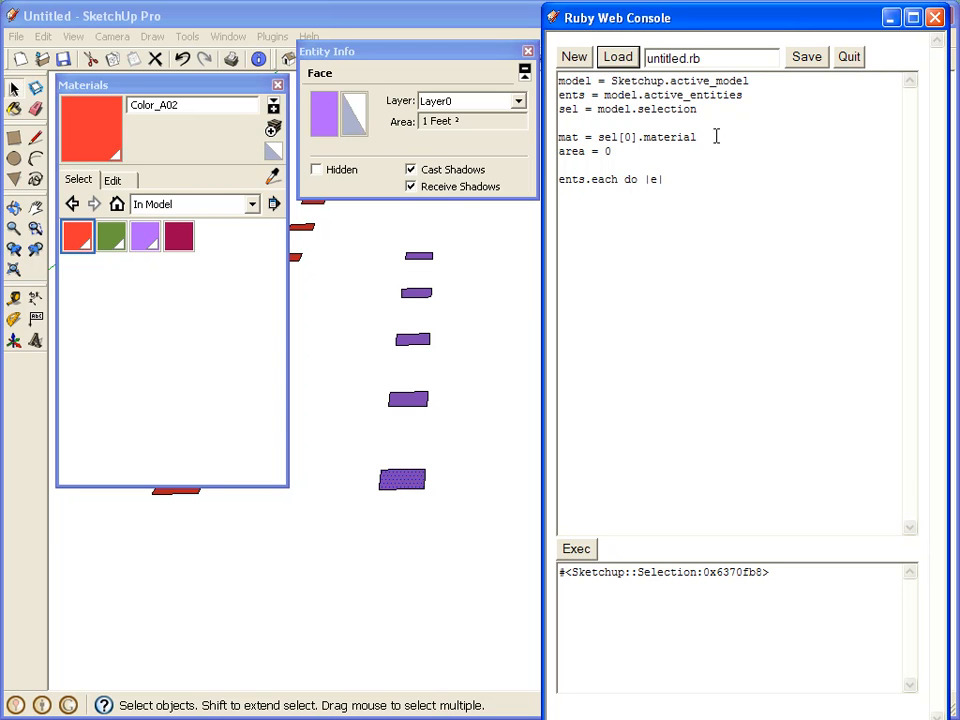
type("if")
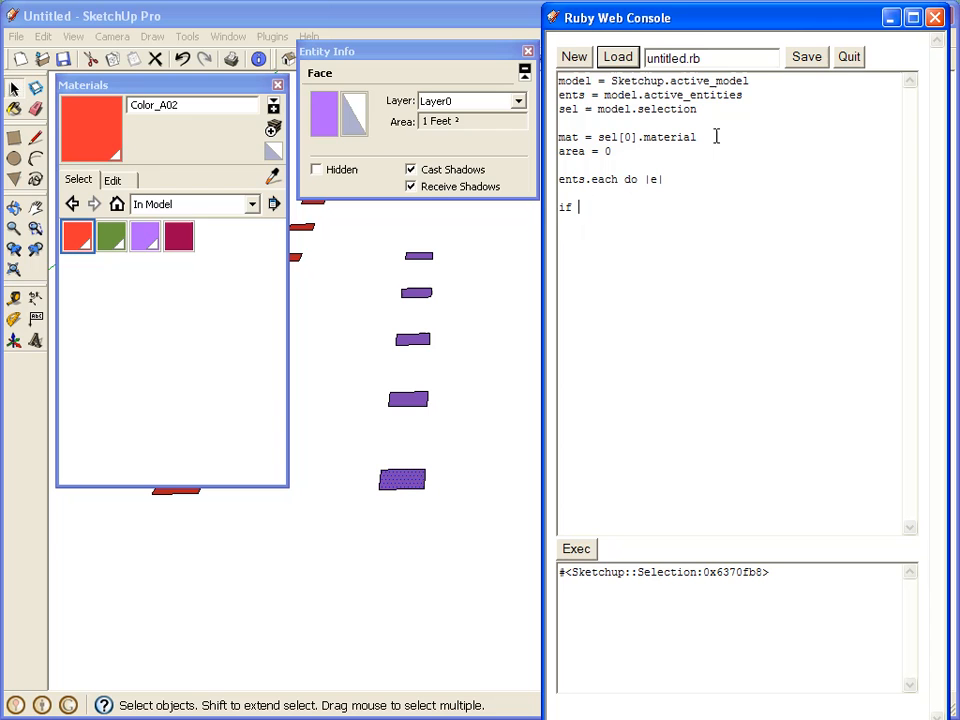
type("e.is")
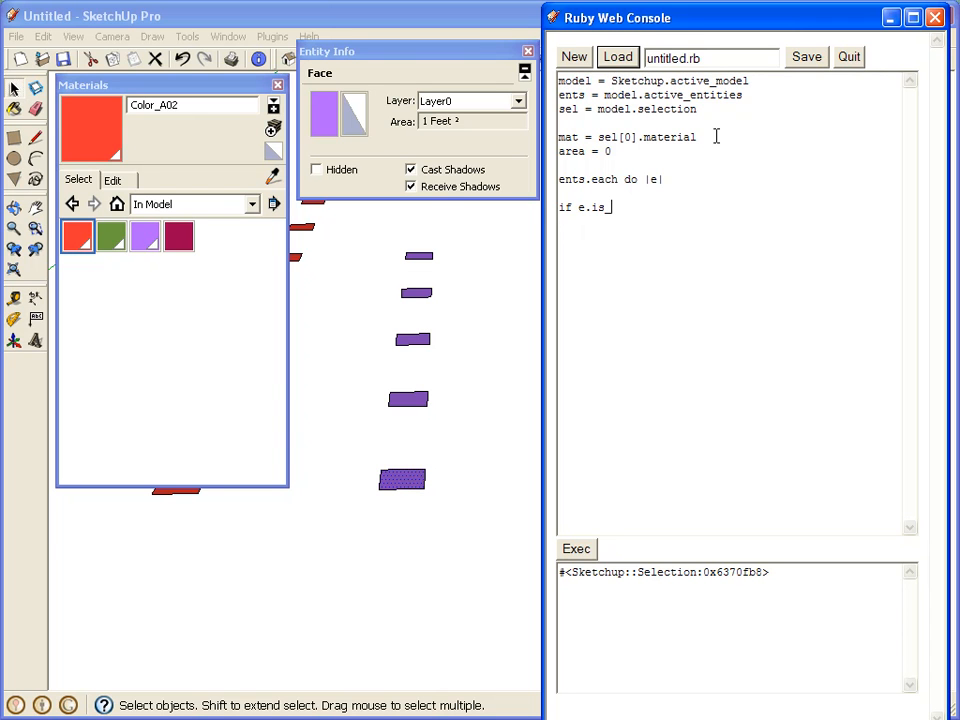
type("_a? Sketchup")
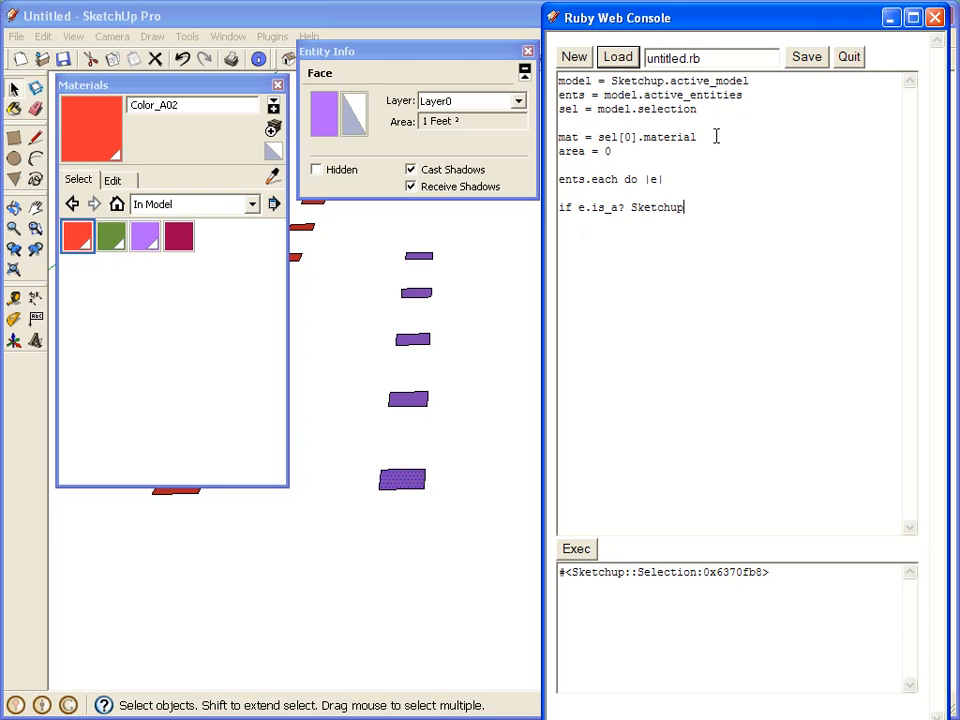
type("::Face")
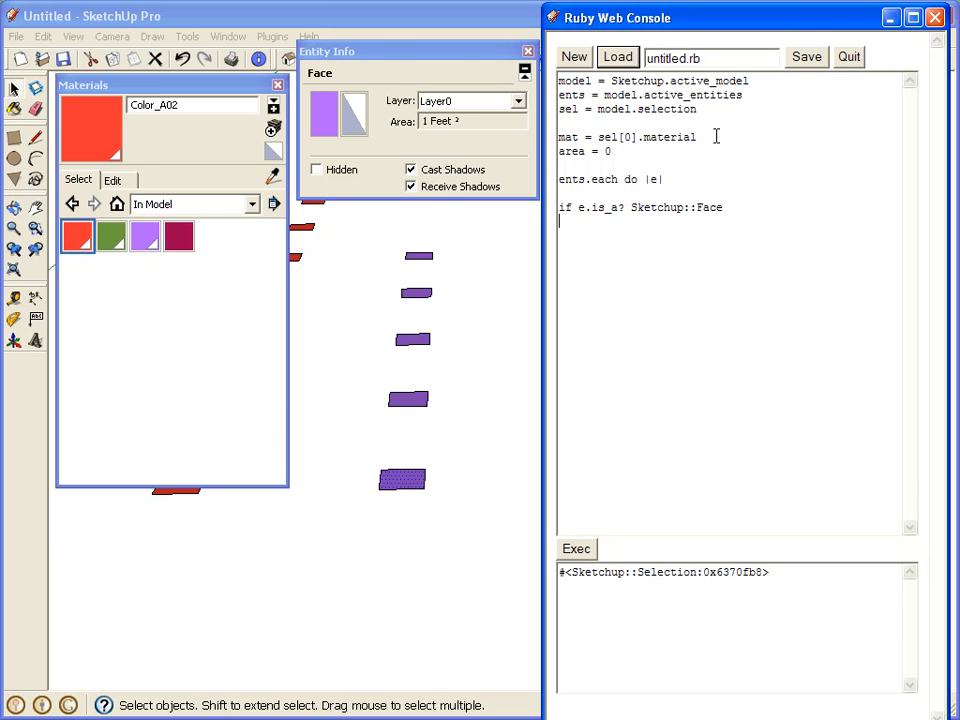
Add 'if e.material == mat' and 'area = area + e.area' inside the loop
type("if e")
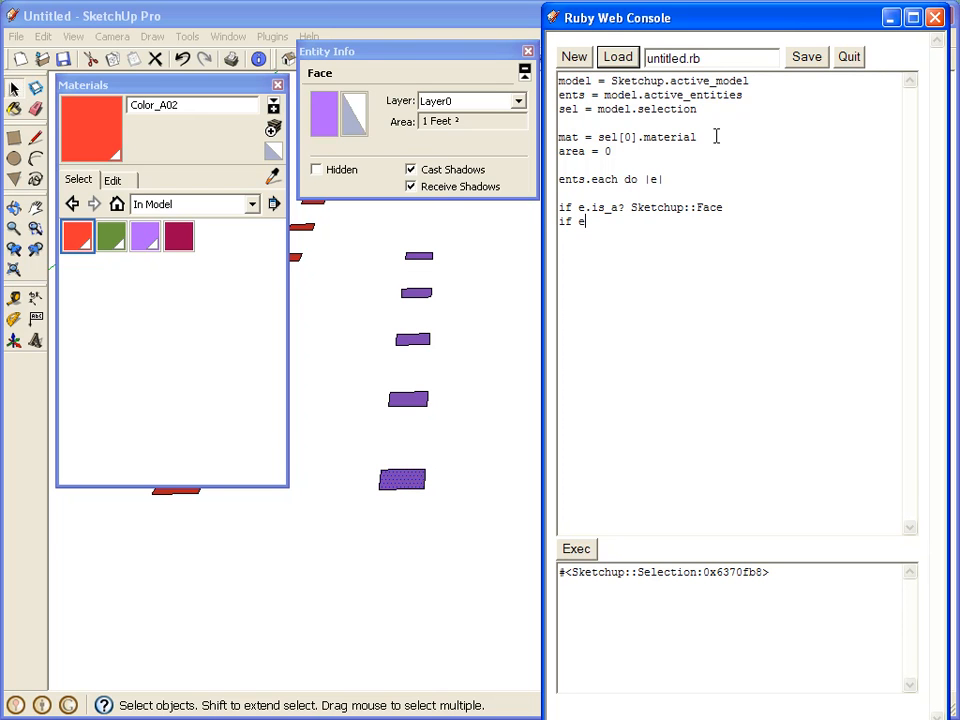
type(".material")
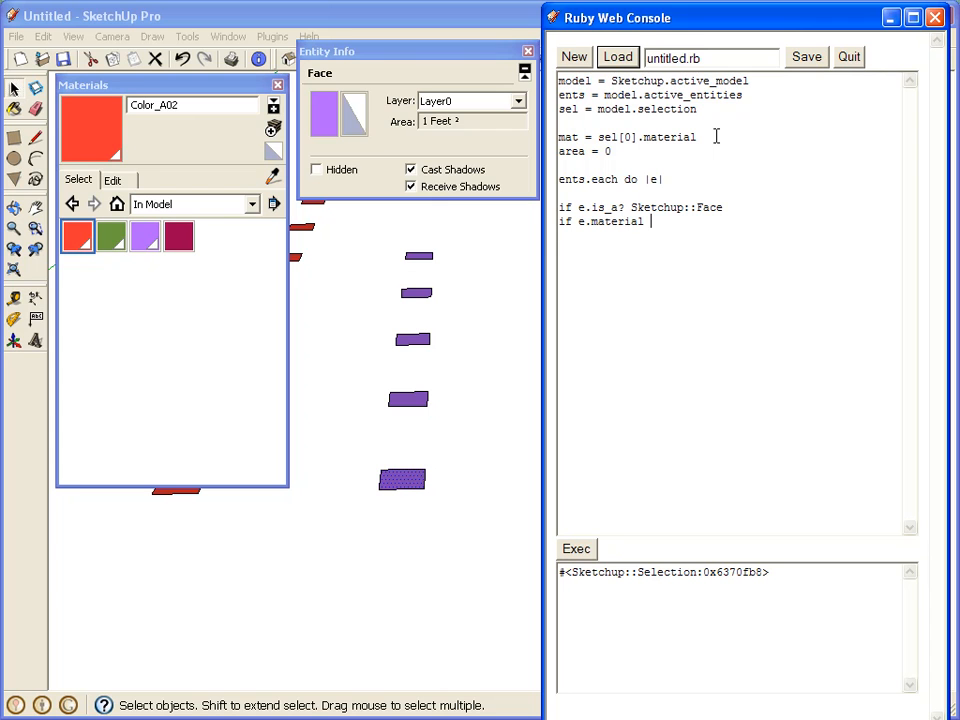
type("== m")
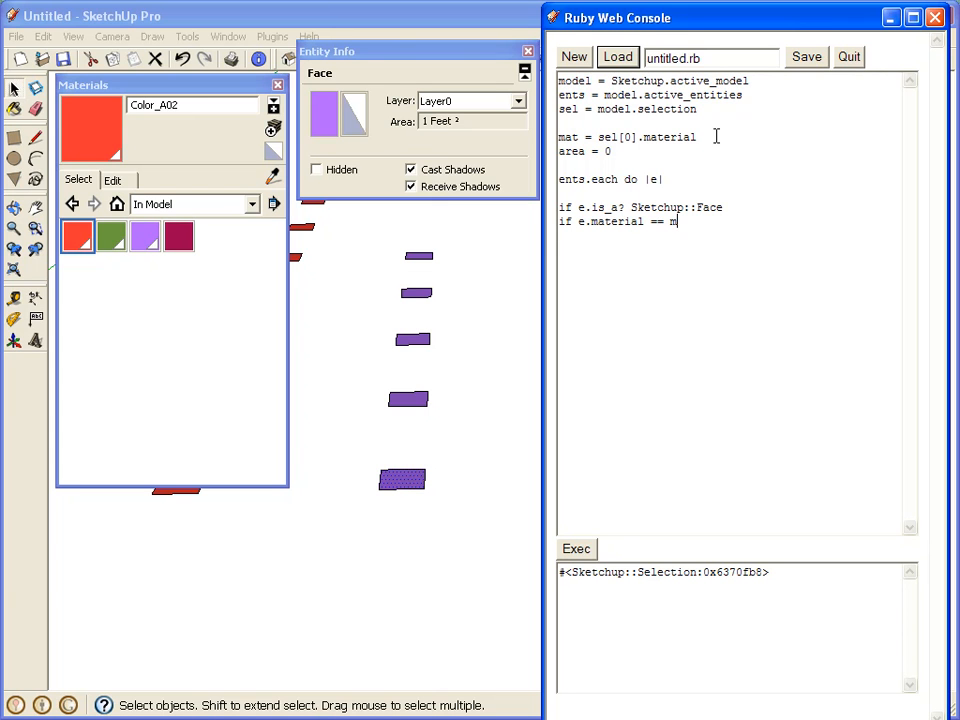
type("at")
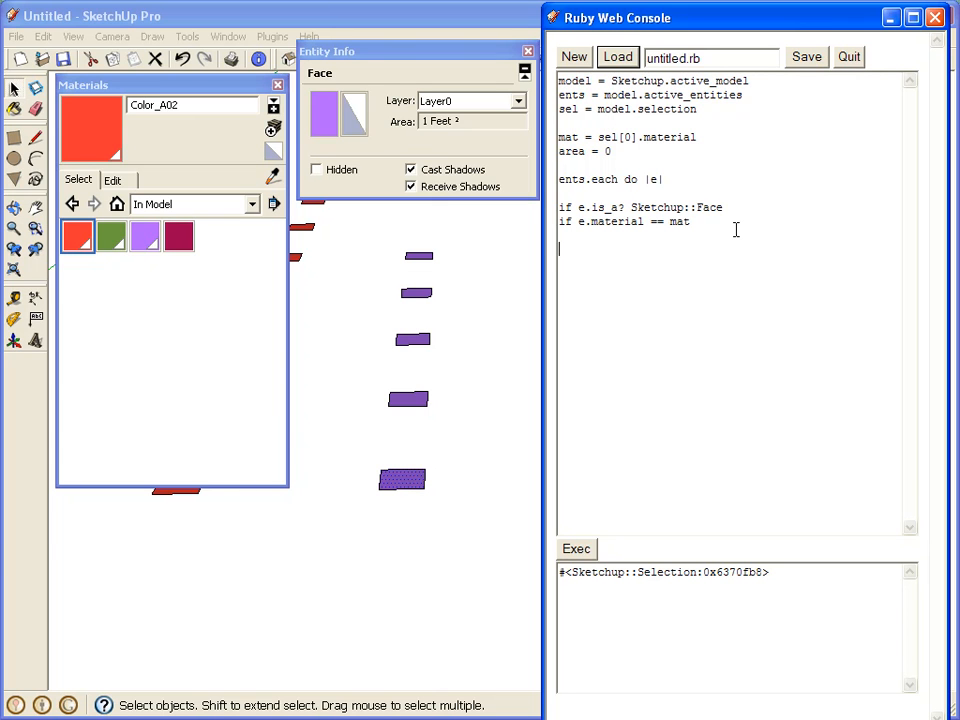
type("area")
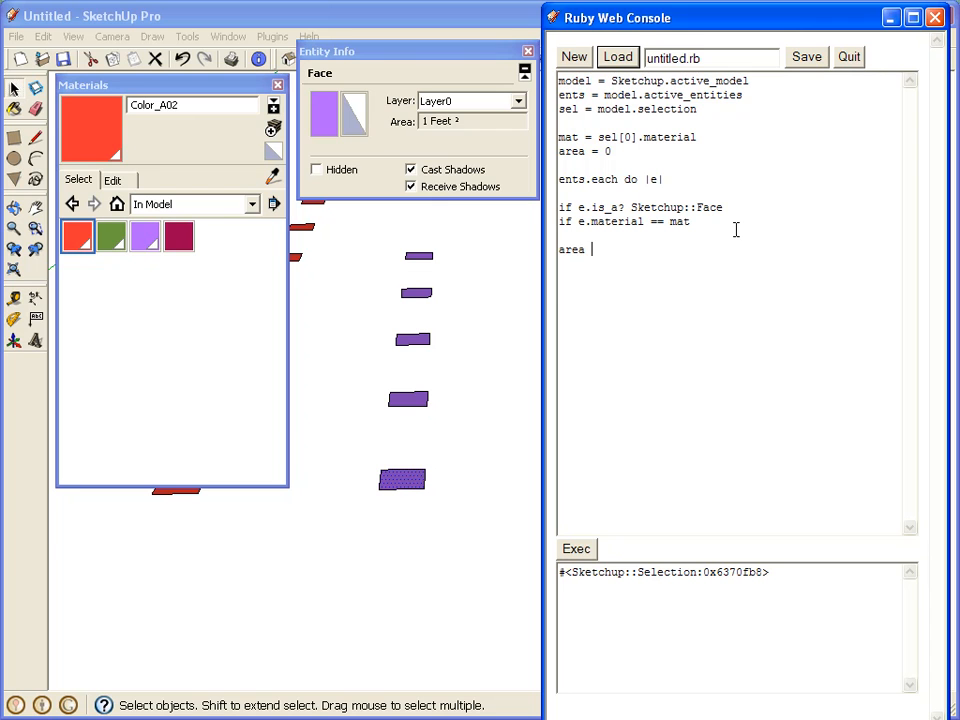
type("=")
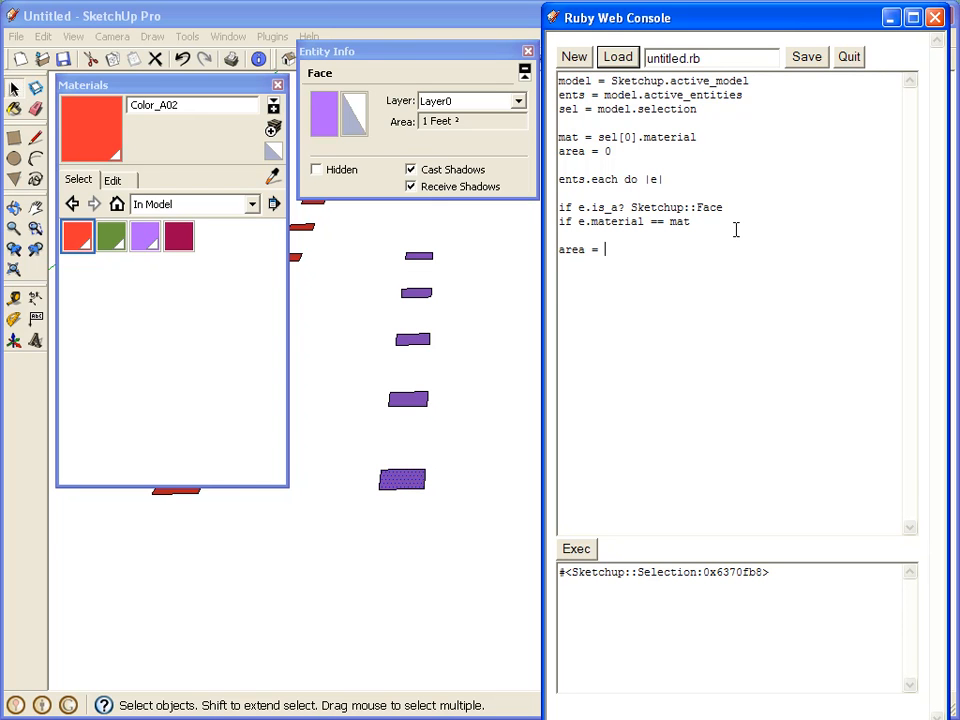
type("area")
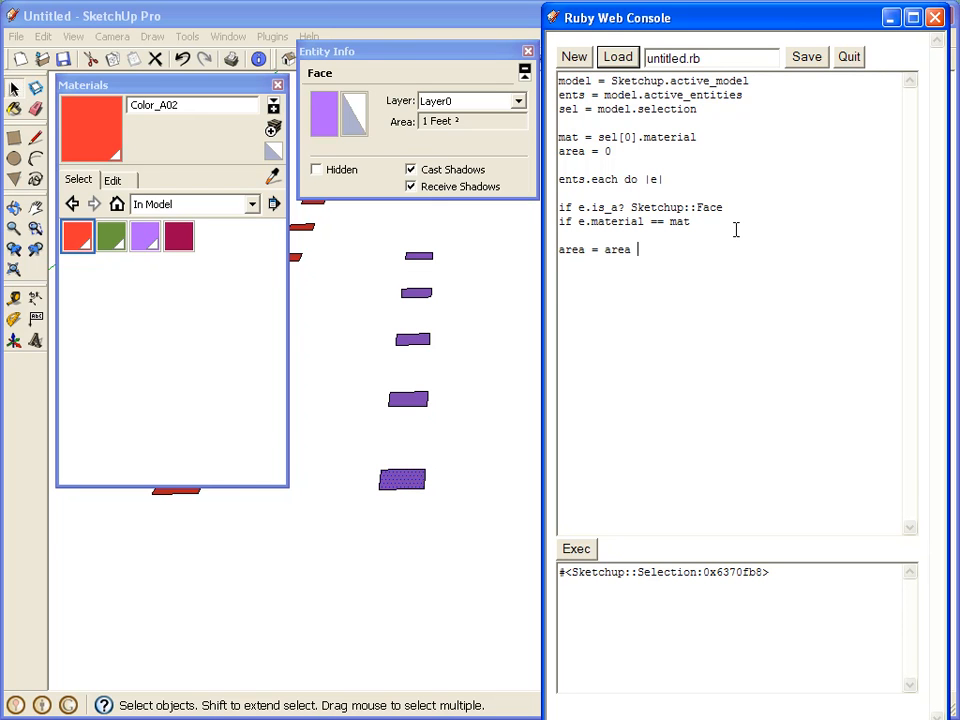
type("+")
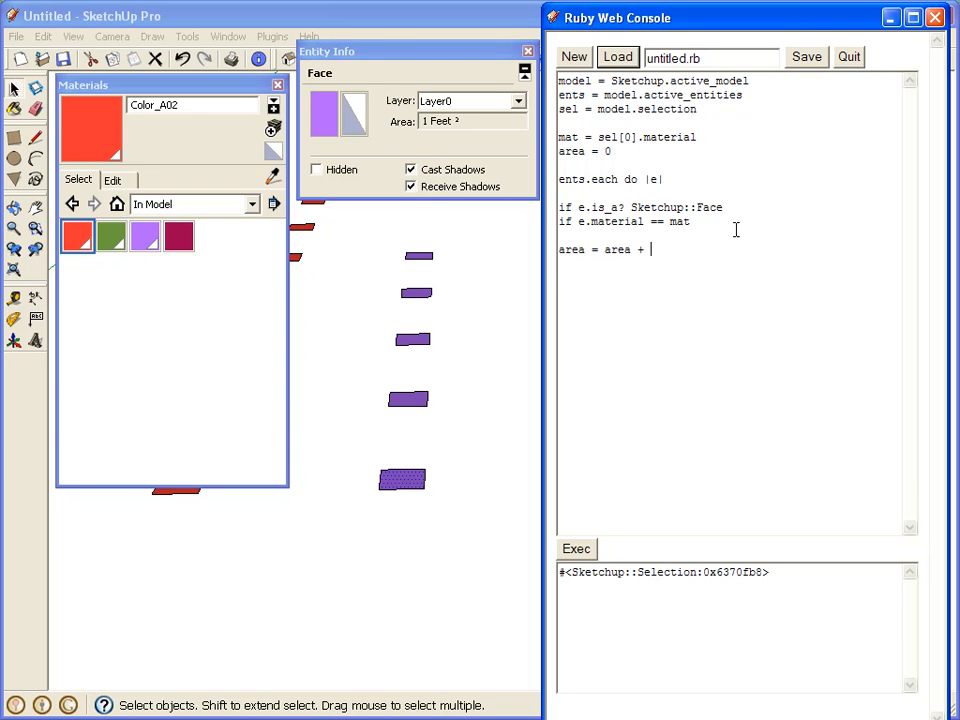
type("e.")
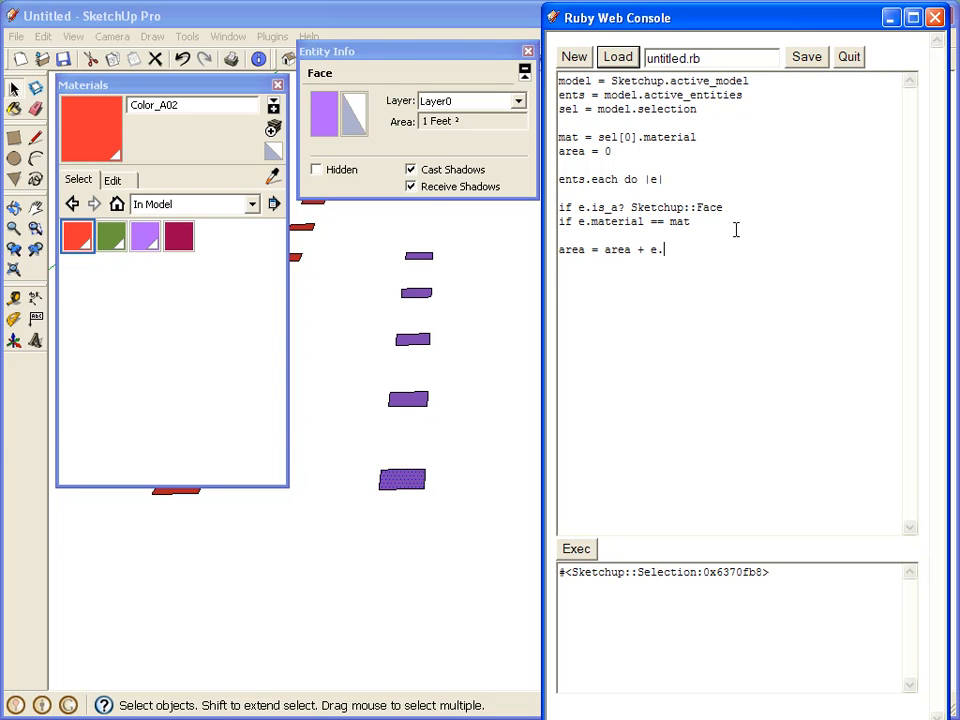
type("area")
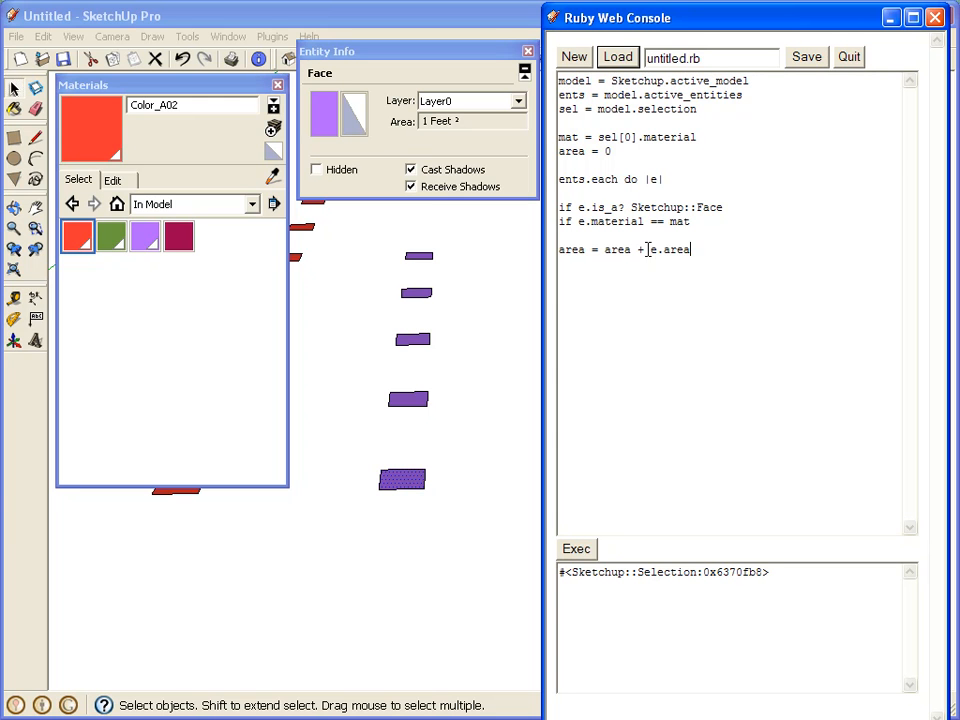
mouse_move(749, 270)
type("e")
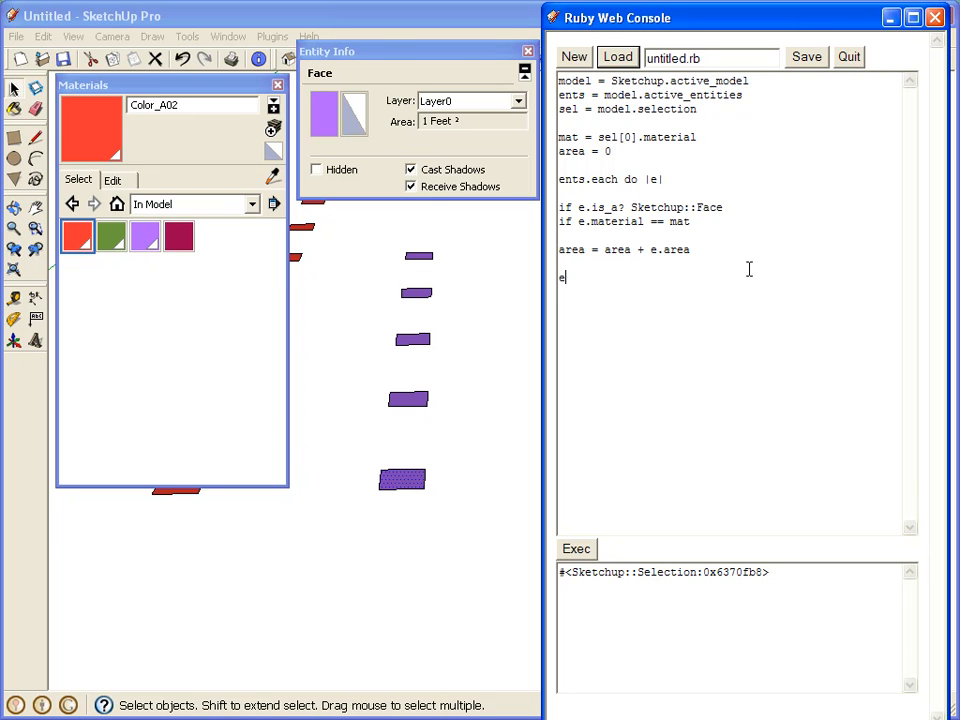
Add the closing 'end' lines and a final 'area/144' line to the script
type("nd")
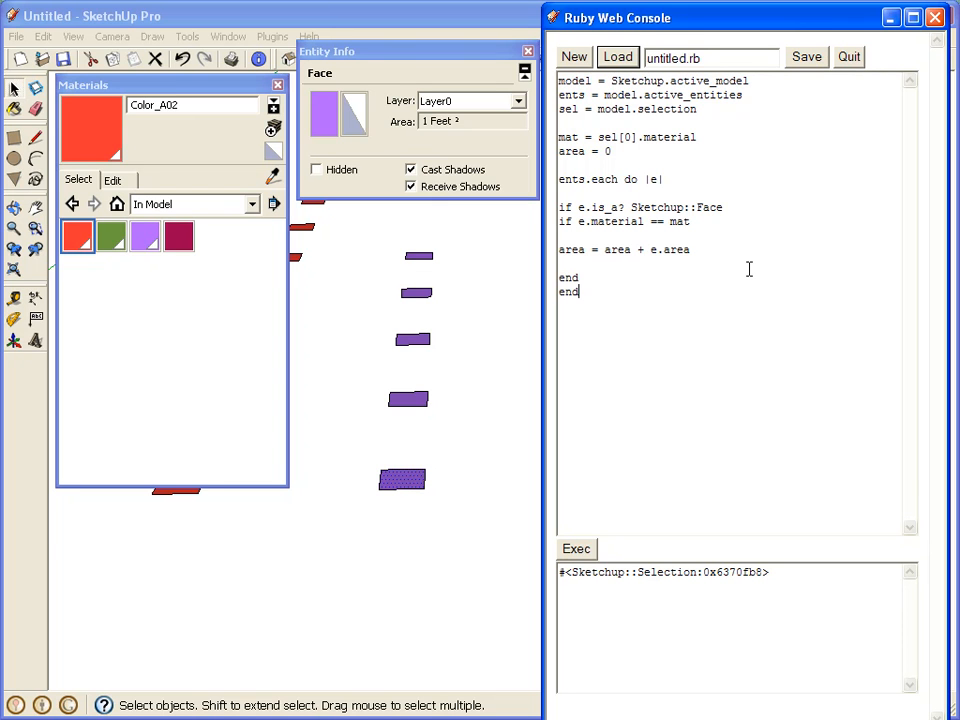
type("end")
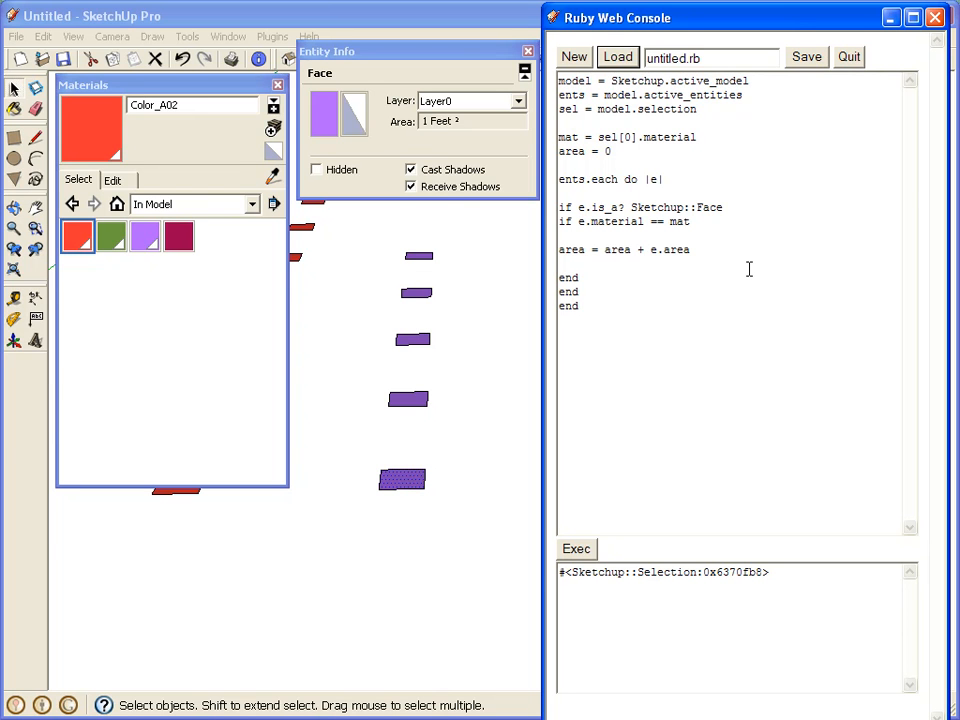
type("a")
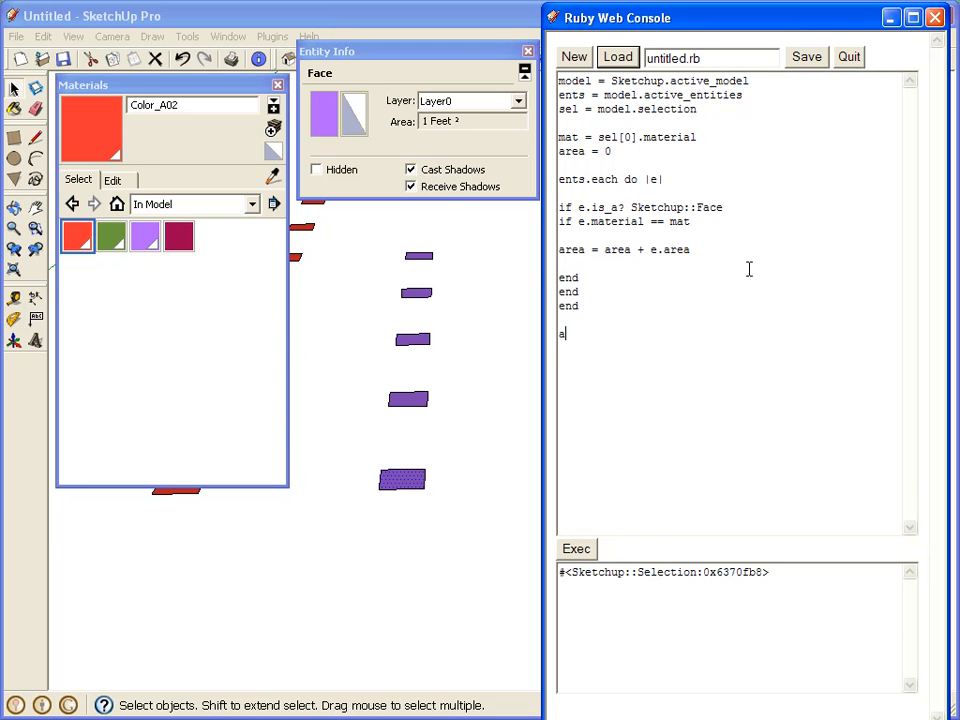
type("rea")
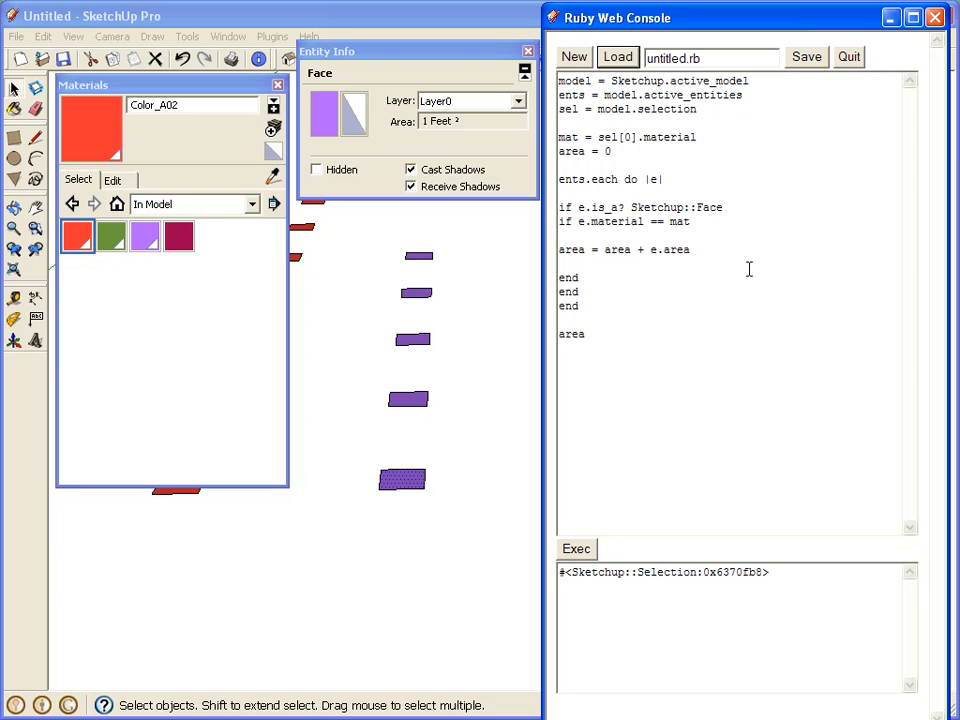
left_click(587, 333)
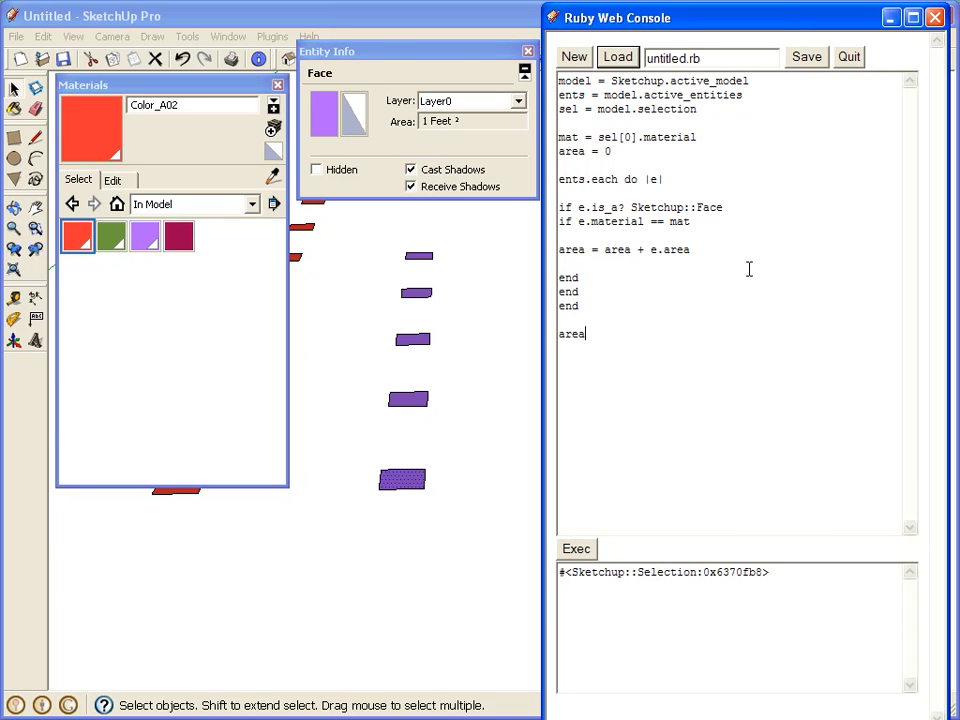
type("/1")
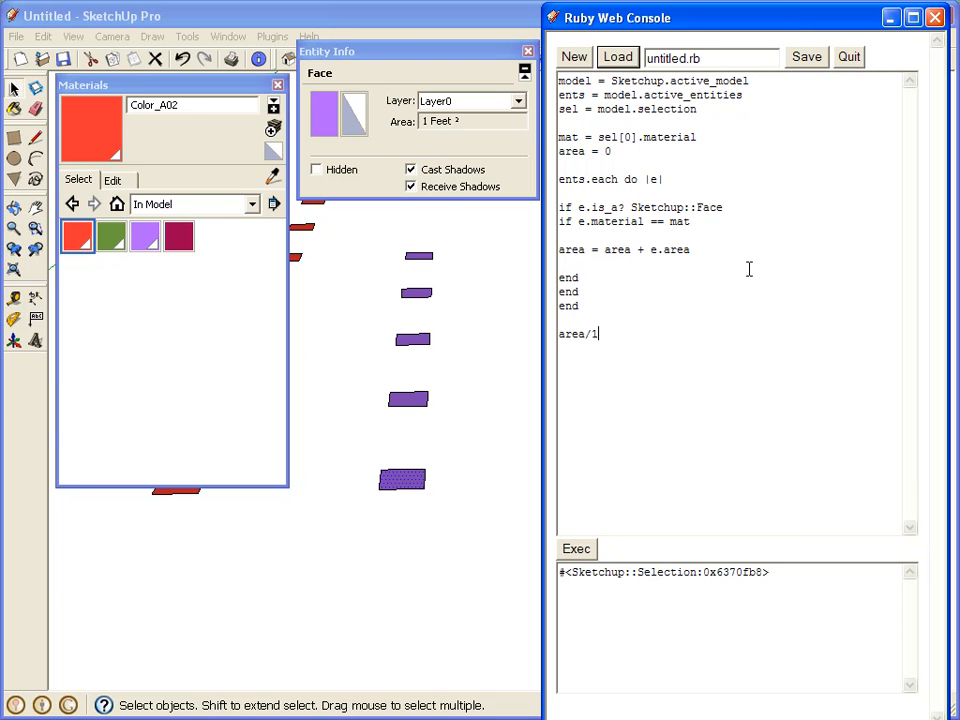
type("44")
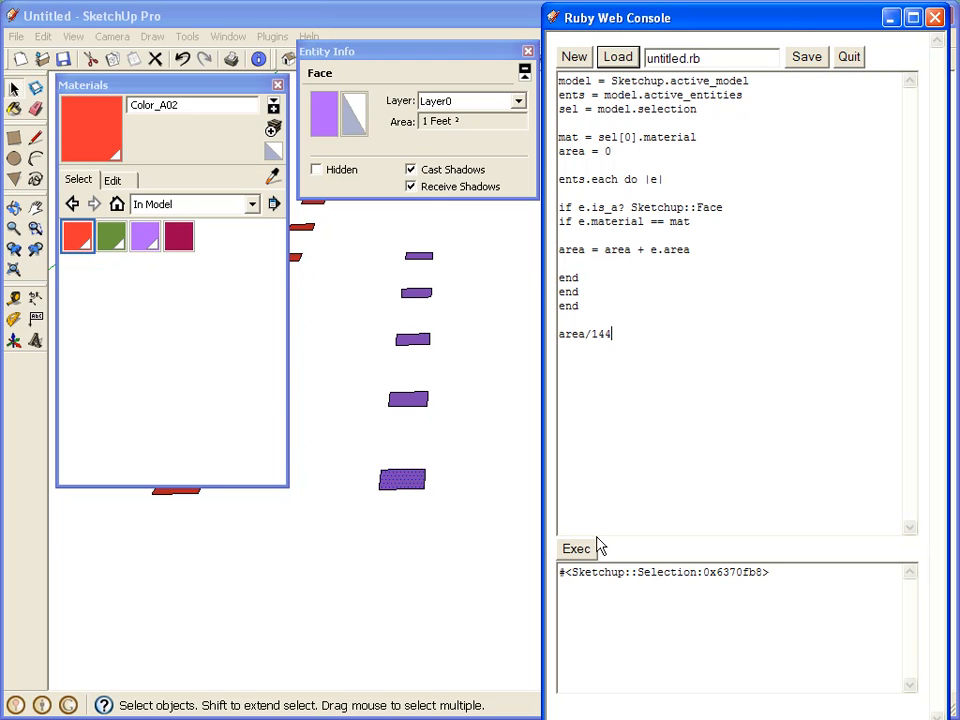
Execute the area script, then select a green face in the model
left_click(576, 548)
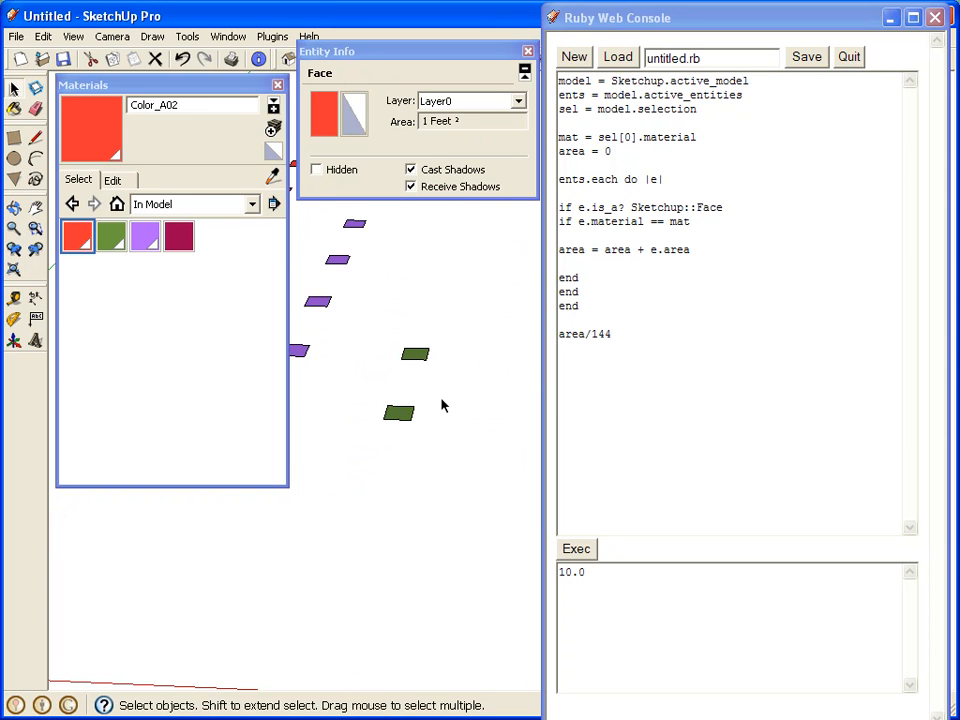
left_click(576, 548)
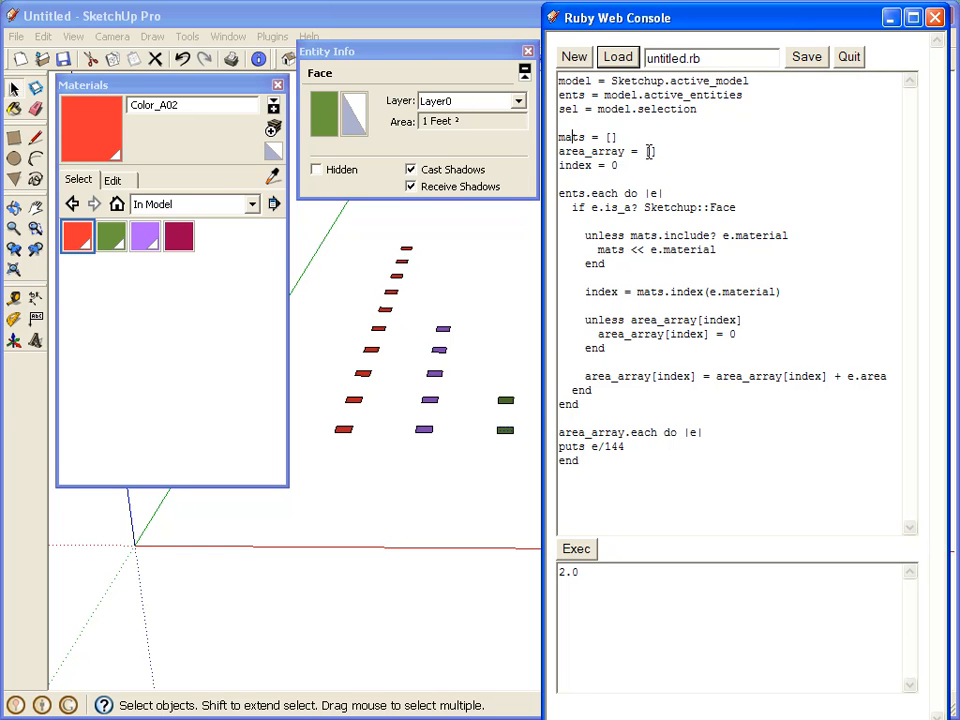
Highlight the mats variable and the index declaration and assignment in the per-material script
double_click(575, 165)
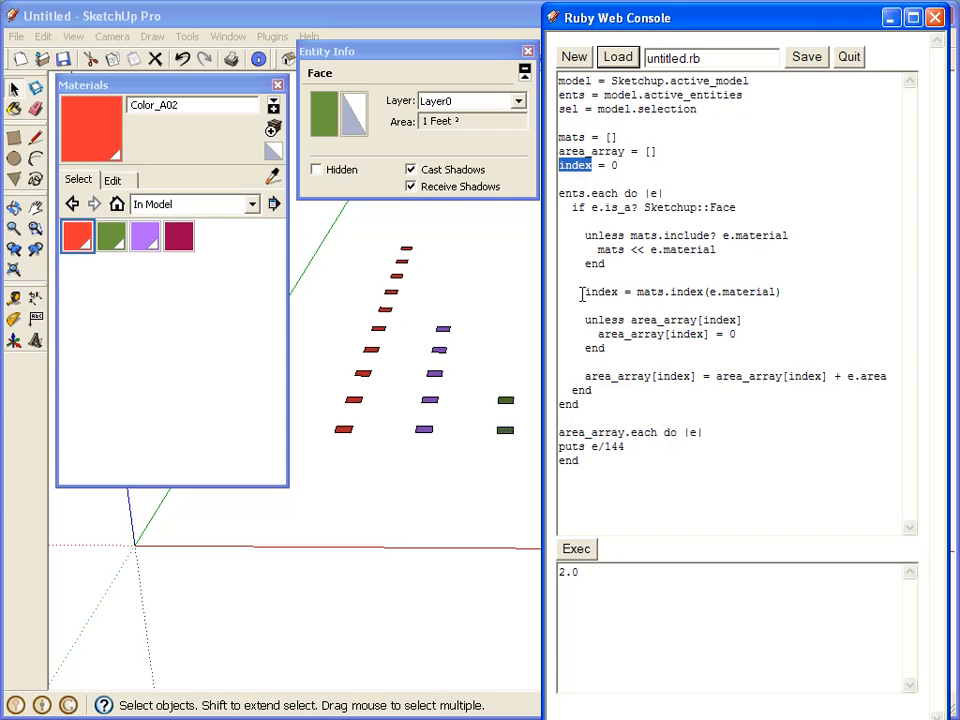
double_click(602, 291)
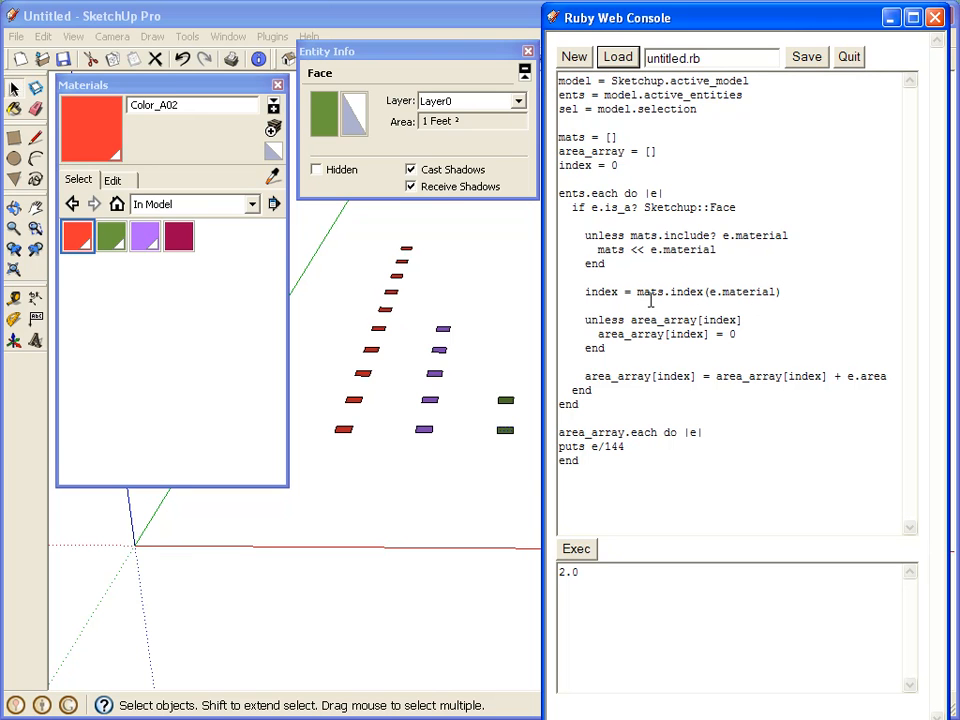
double_click(601, 291)
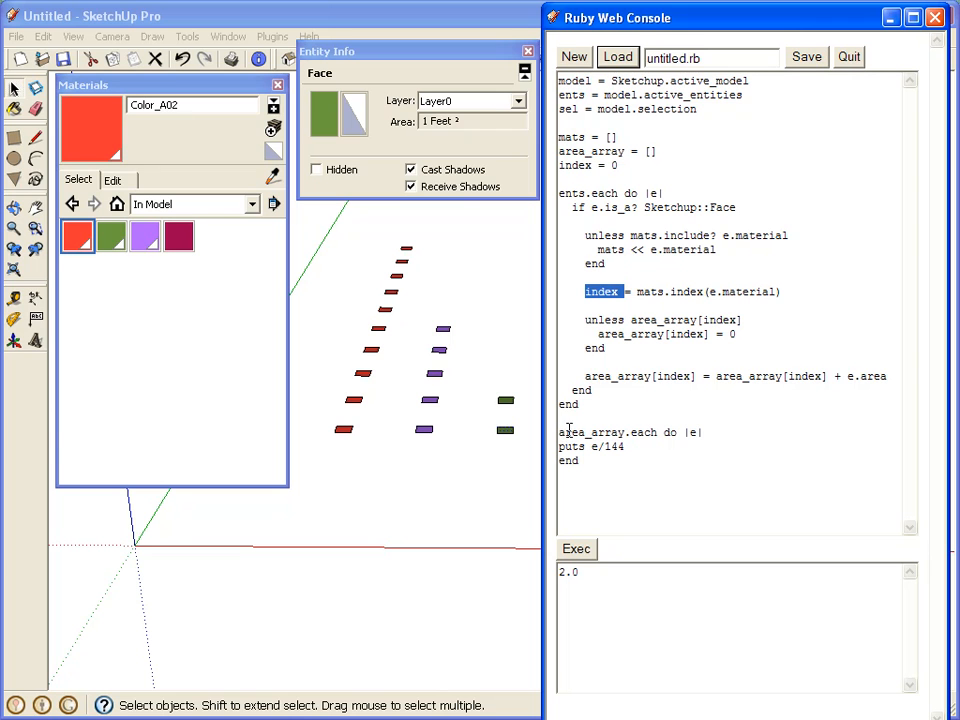
mouse_move(633, 436)
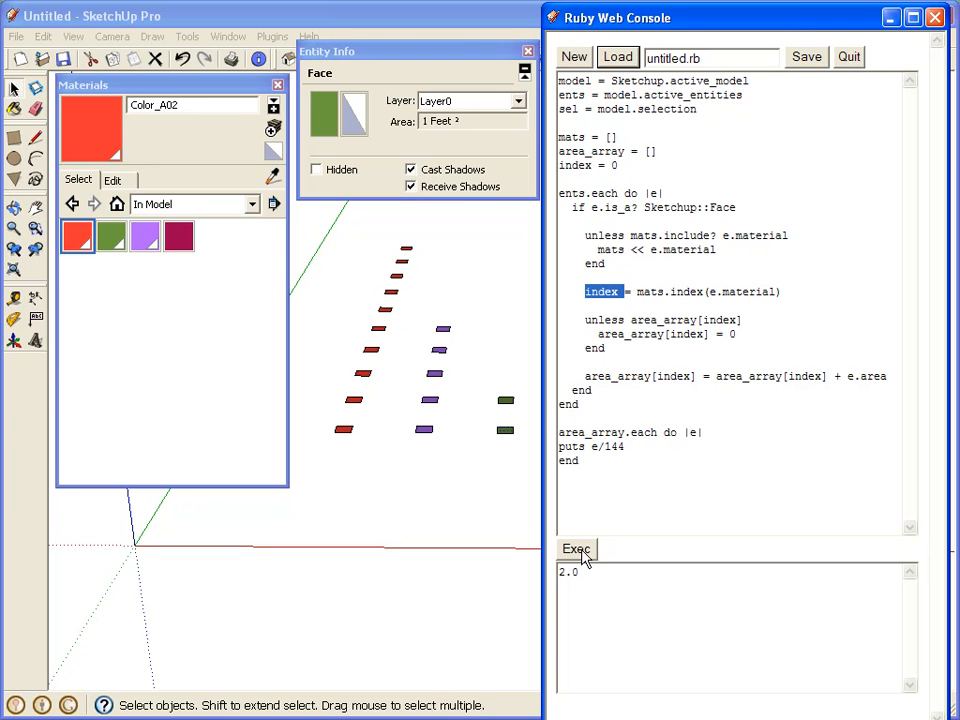
Run the per-material script and view the 10.0, 5.0 and 2.0 square-foot totals
left_click(576, 549)
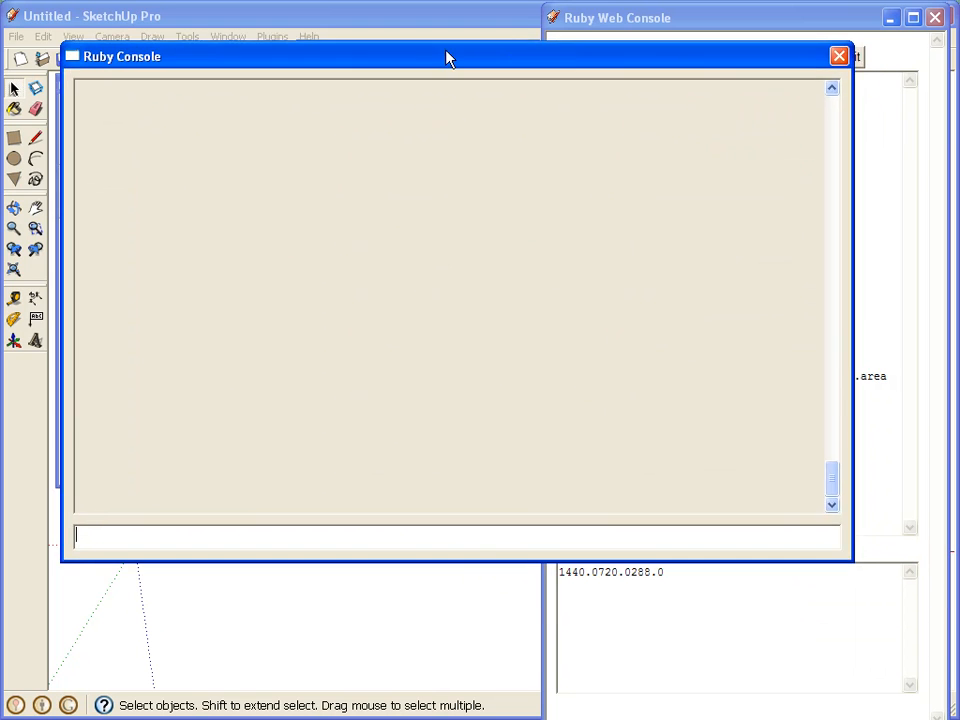
left_click(576, 548)
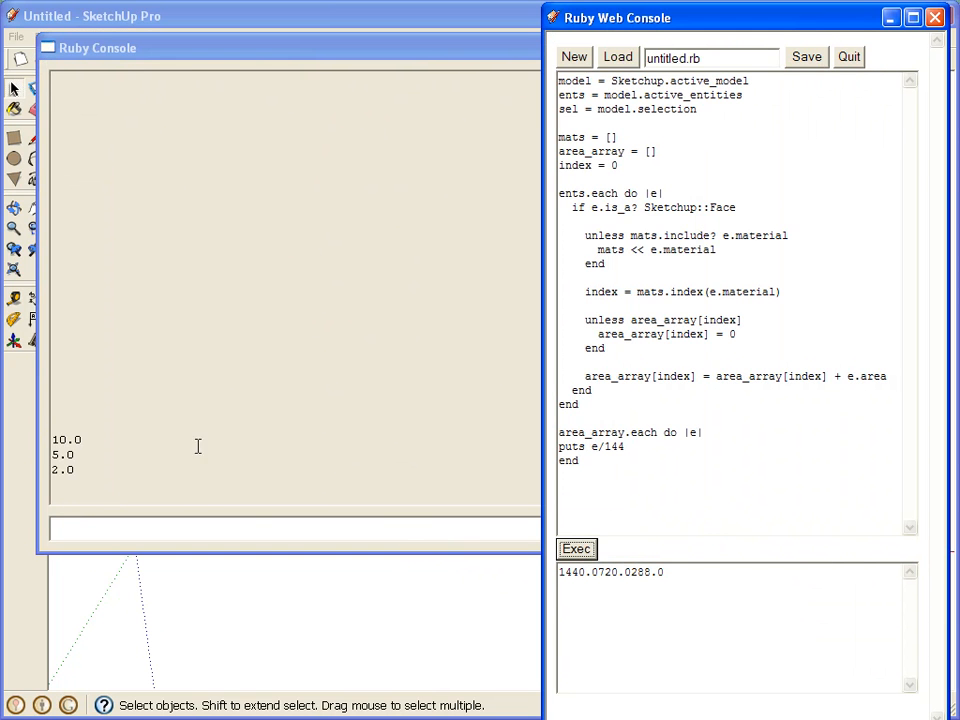